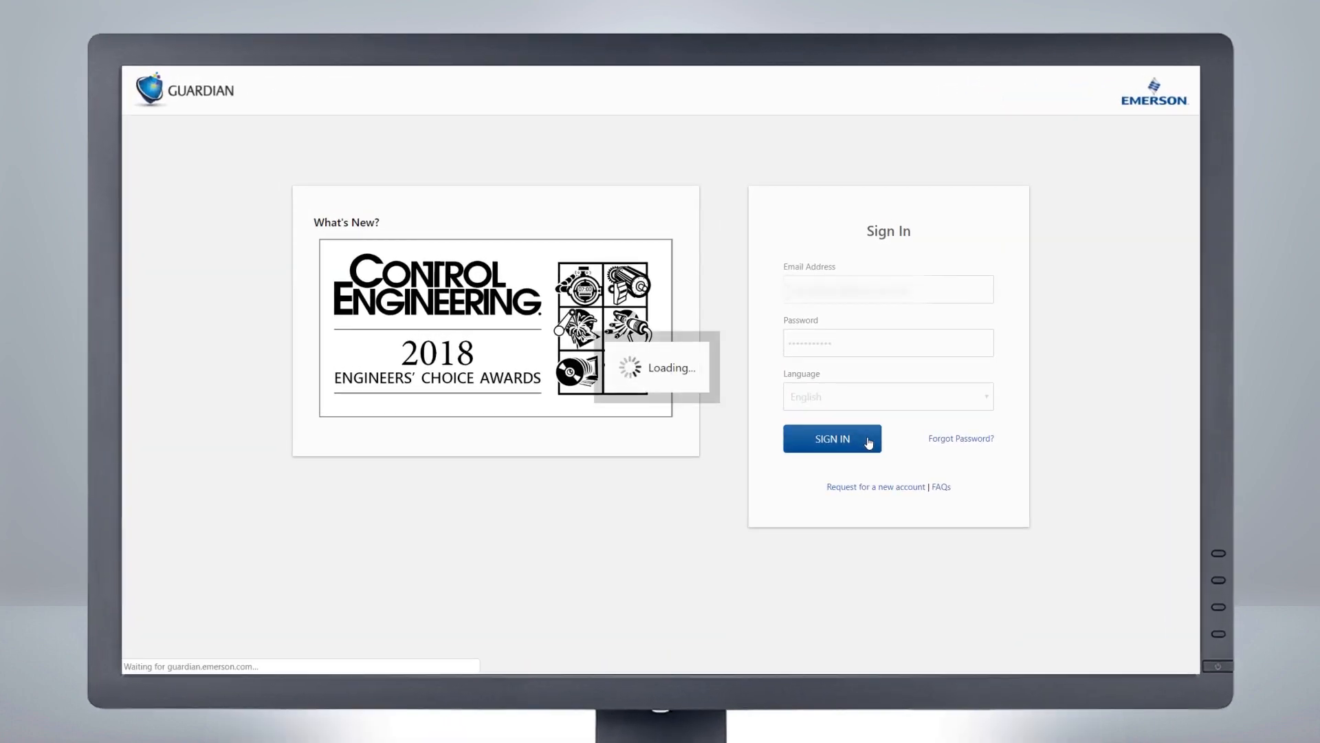
left_click(830, 439)
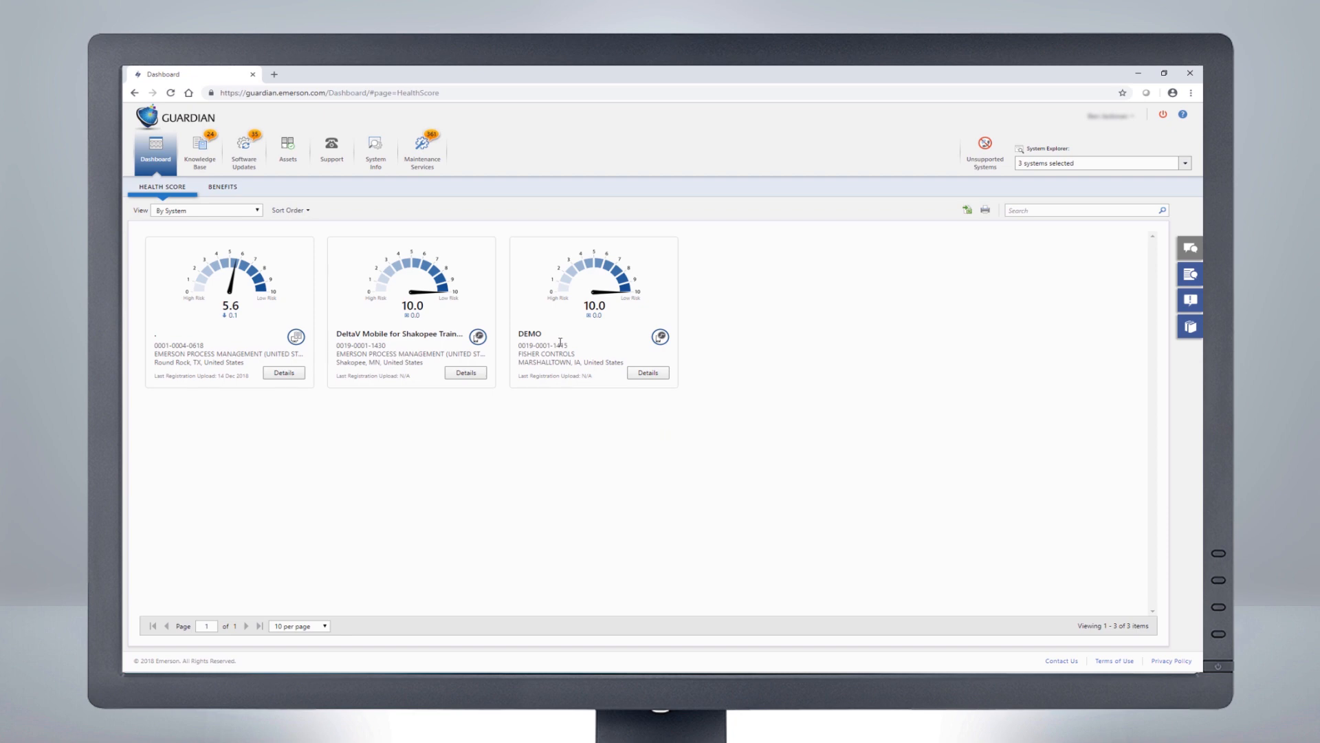
left_click(332, 145)
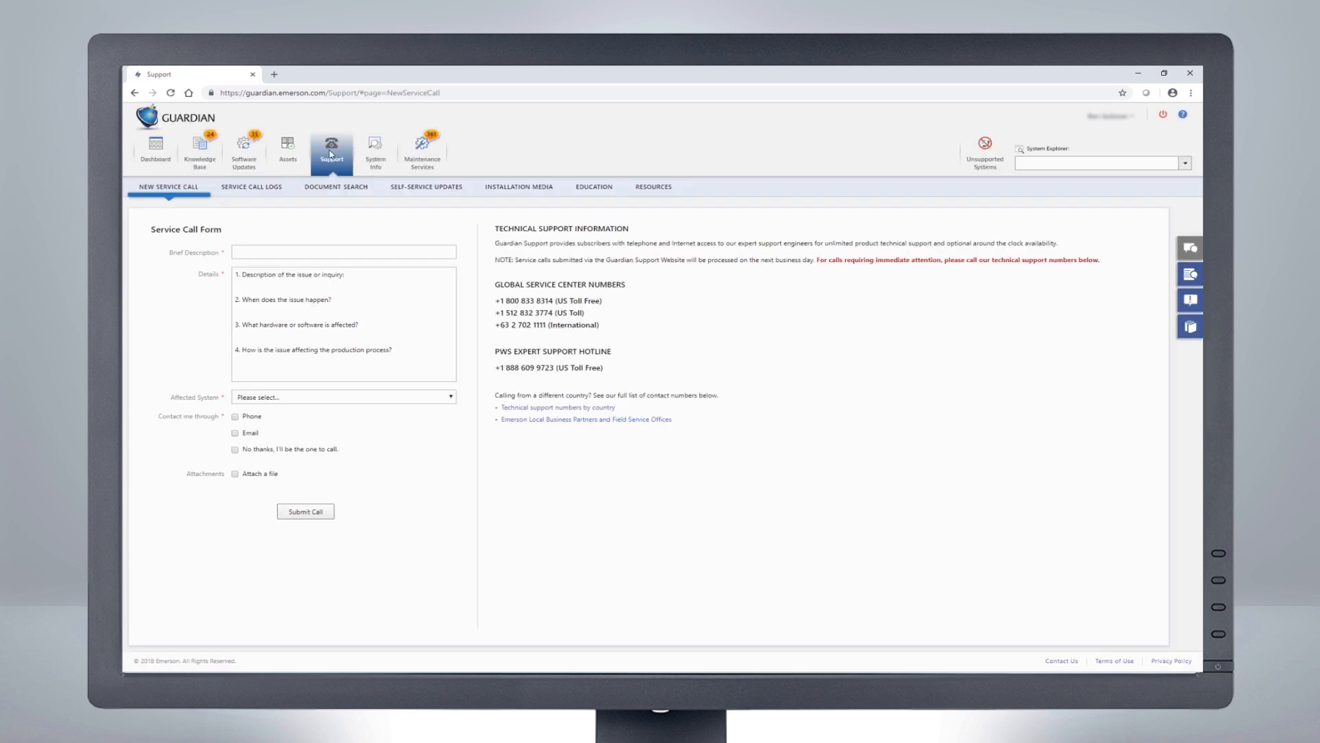
left_click(518, 187)
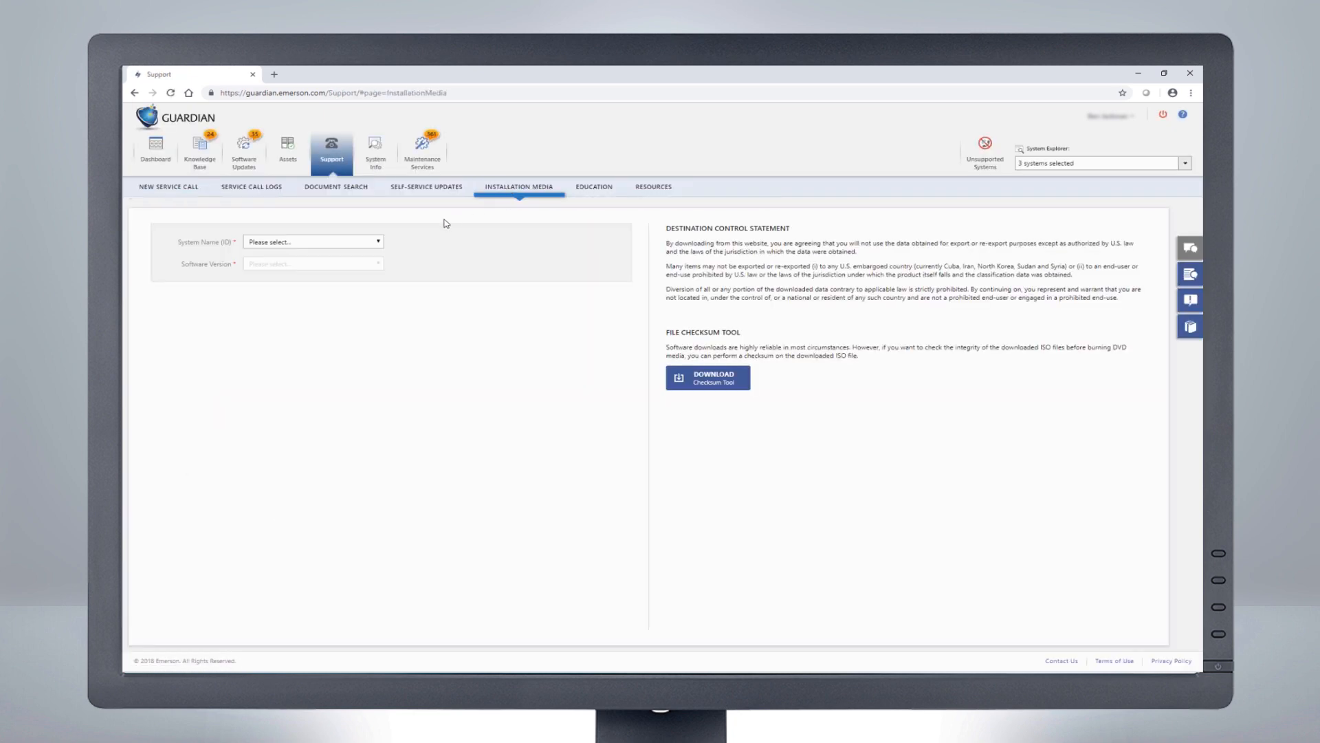
left_click(312, 242)
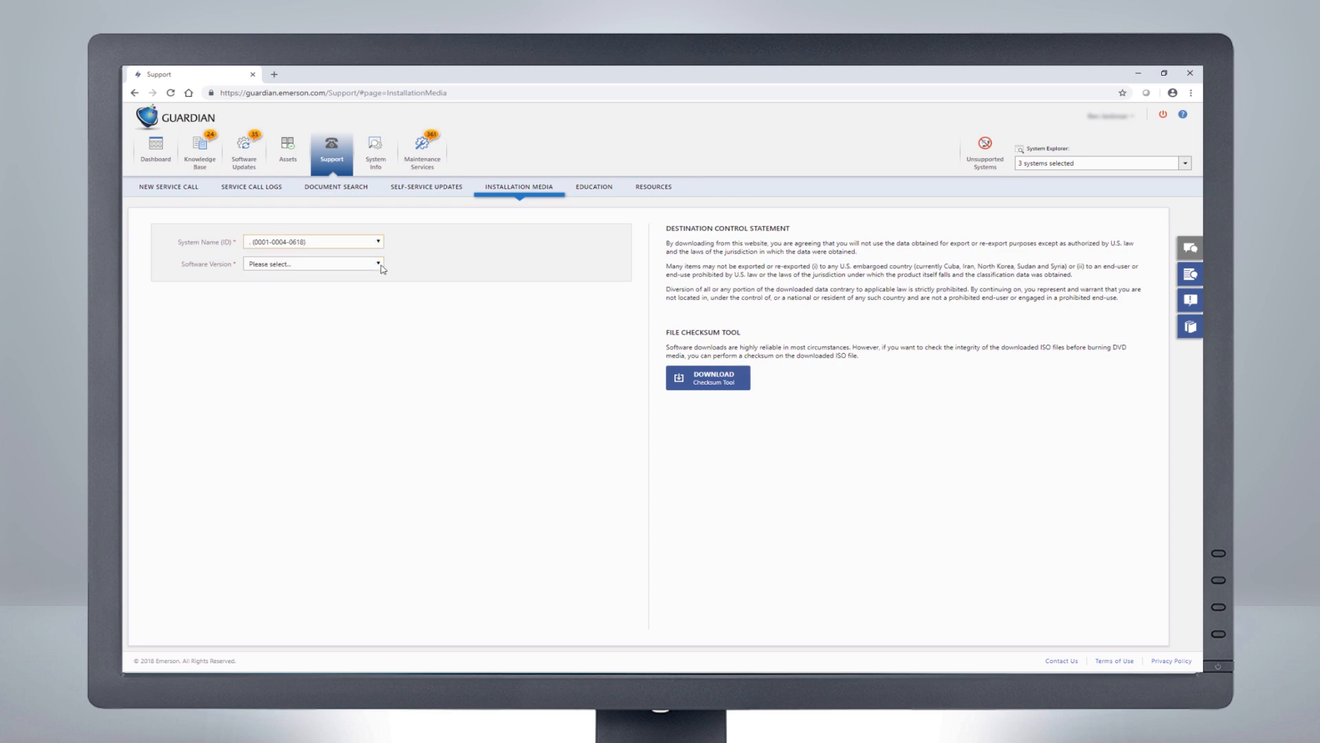
left_click(313, 263)
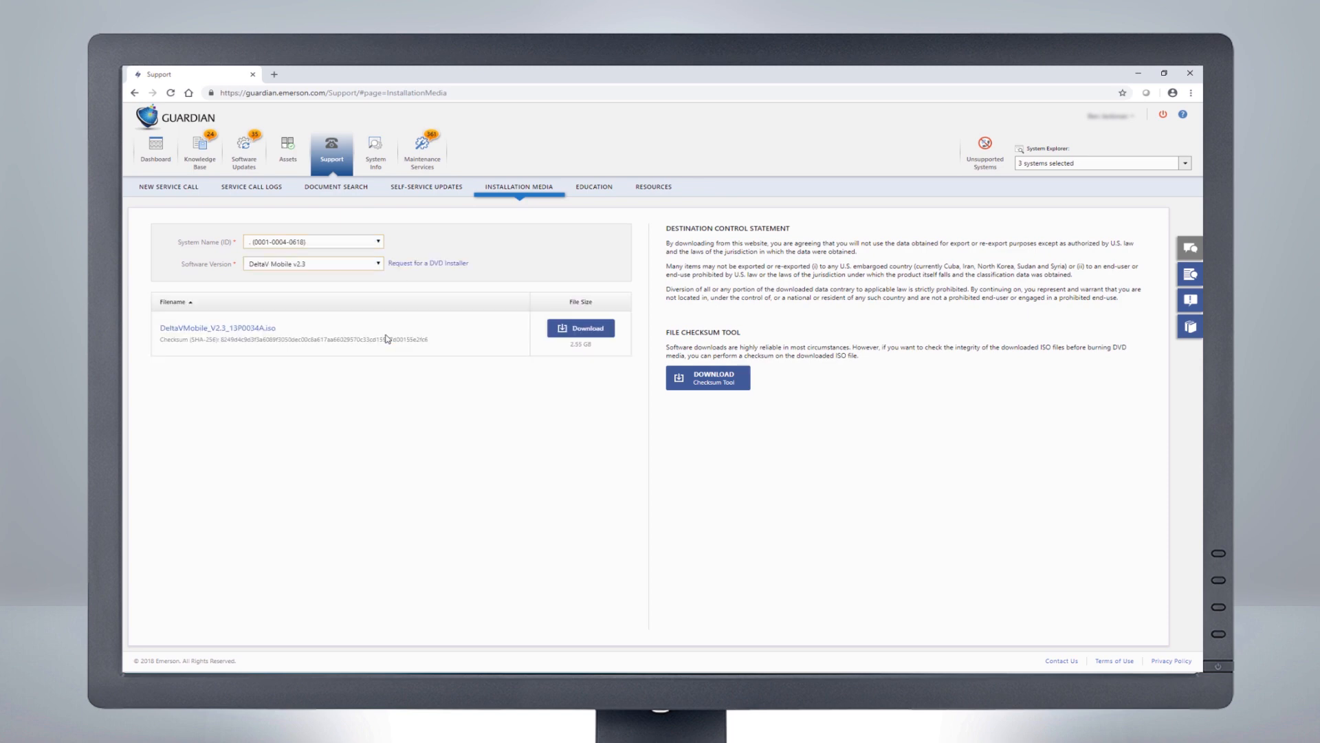
left_click(580, 327)
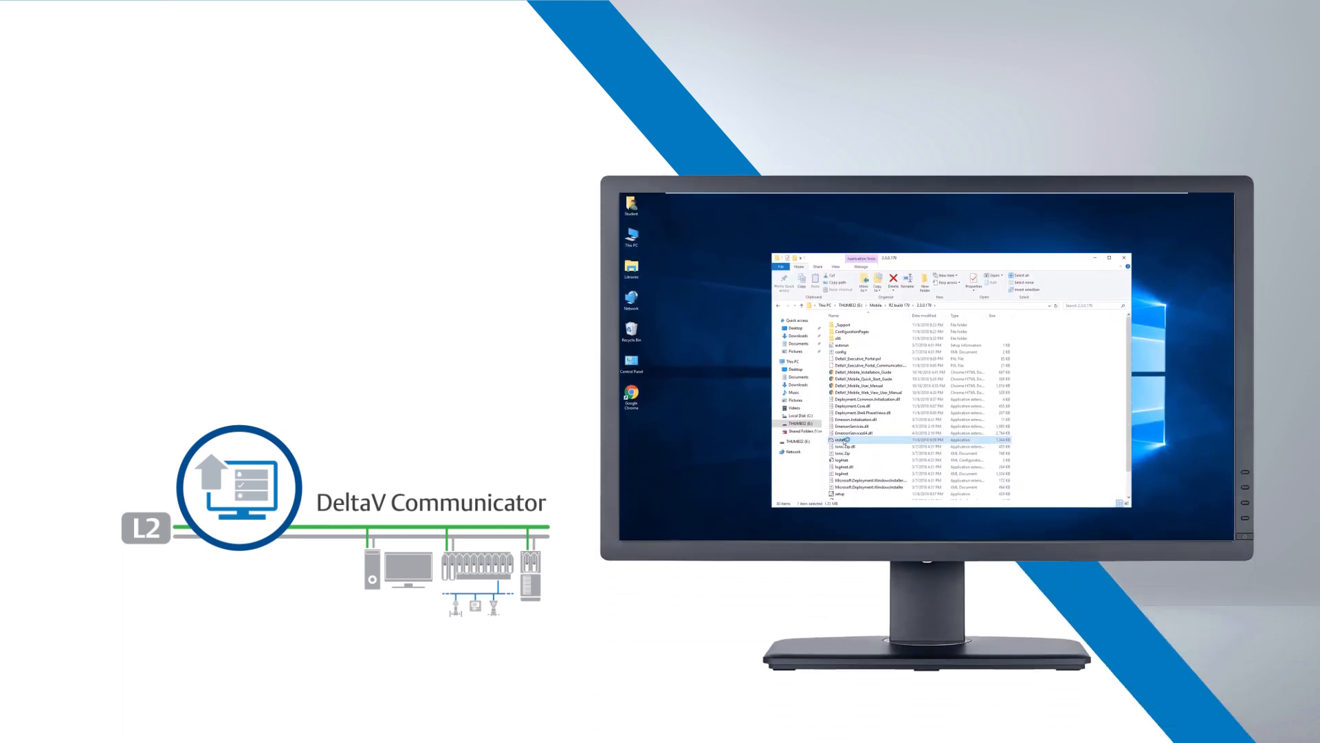
Step: Launch the installer, configure only the Communicator Service and continue as an upgrade
double_click(619, 477)
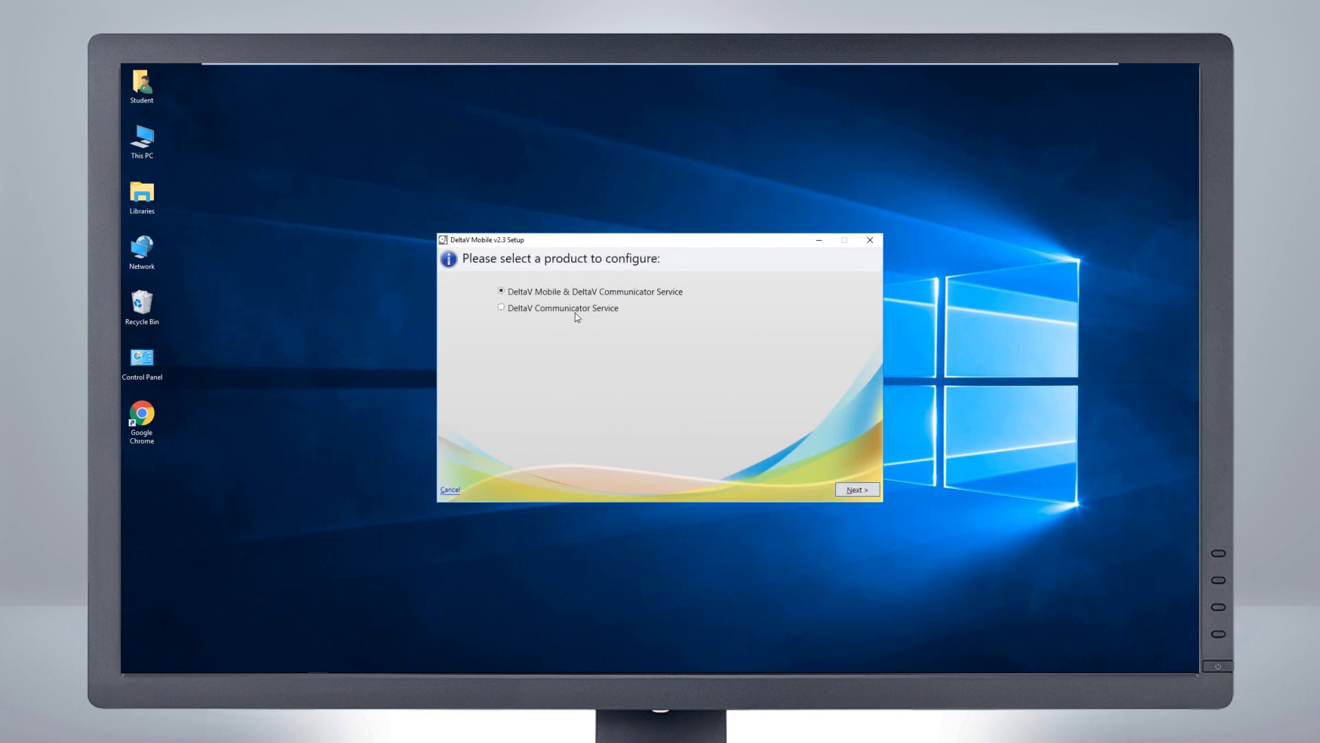
left_click(501, 307)
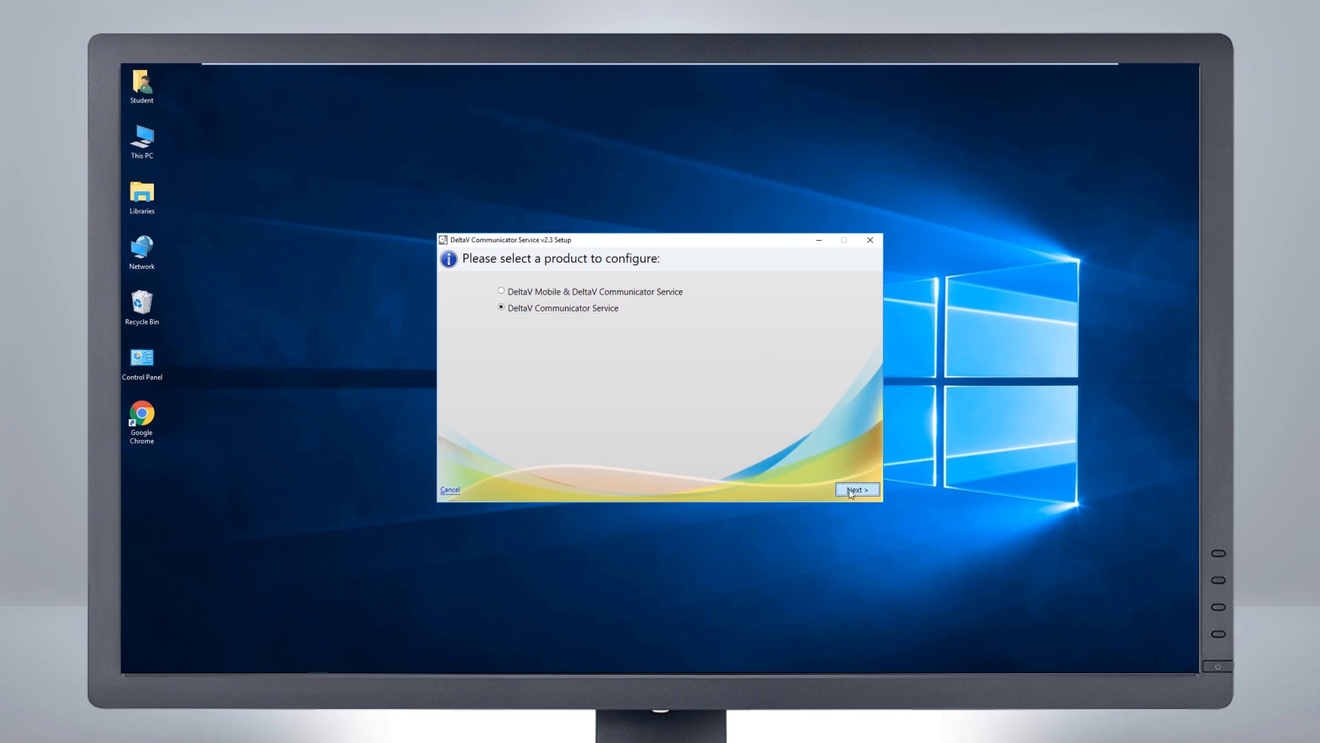
left_click(857, 489)
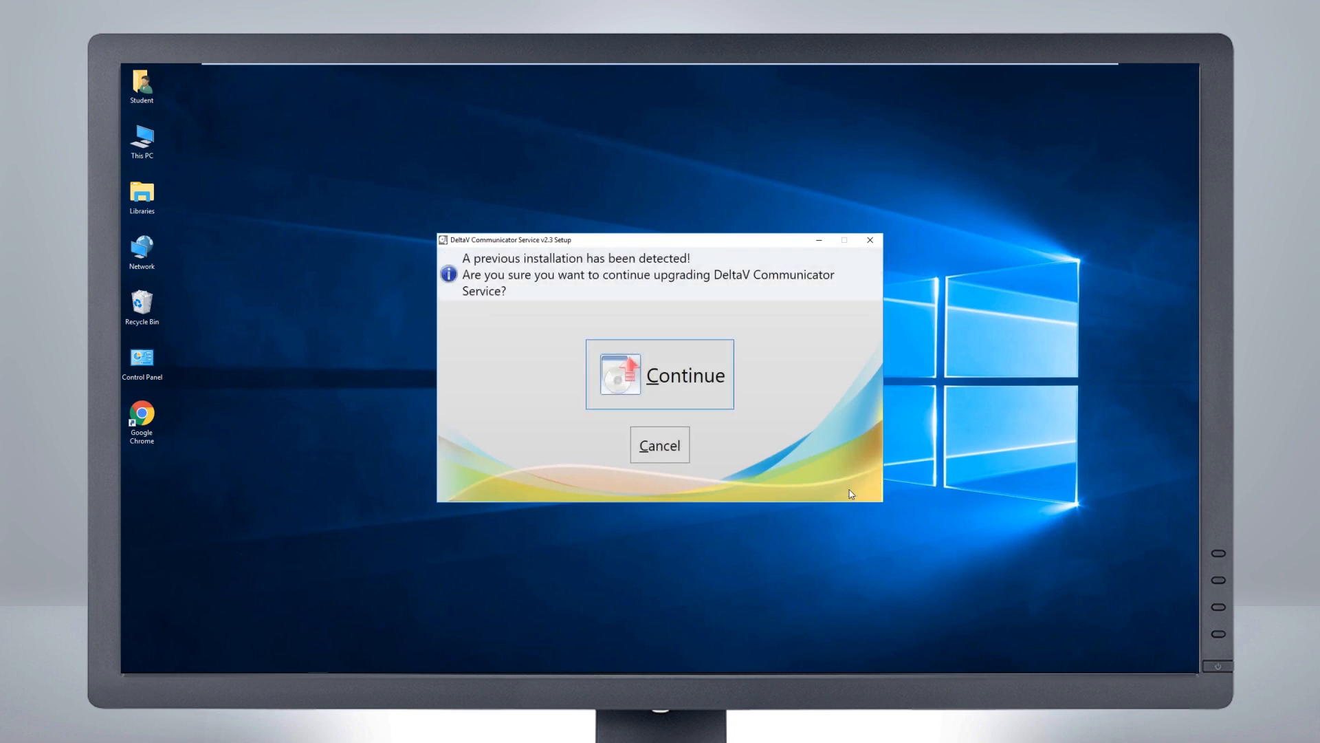
left_click(659, 374)
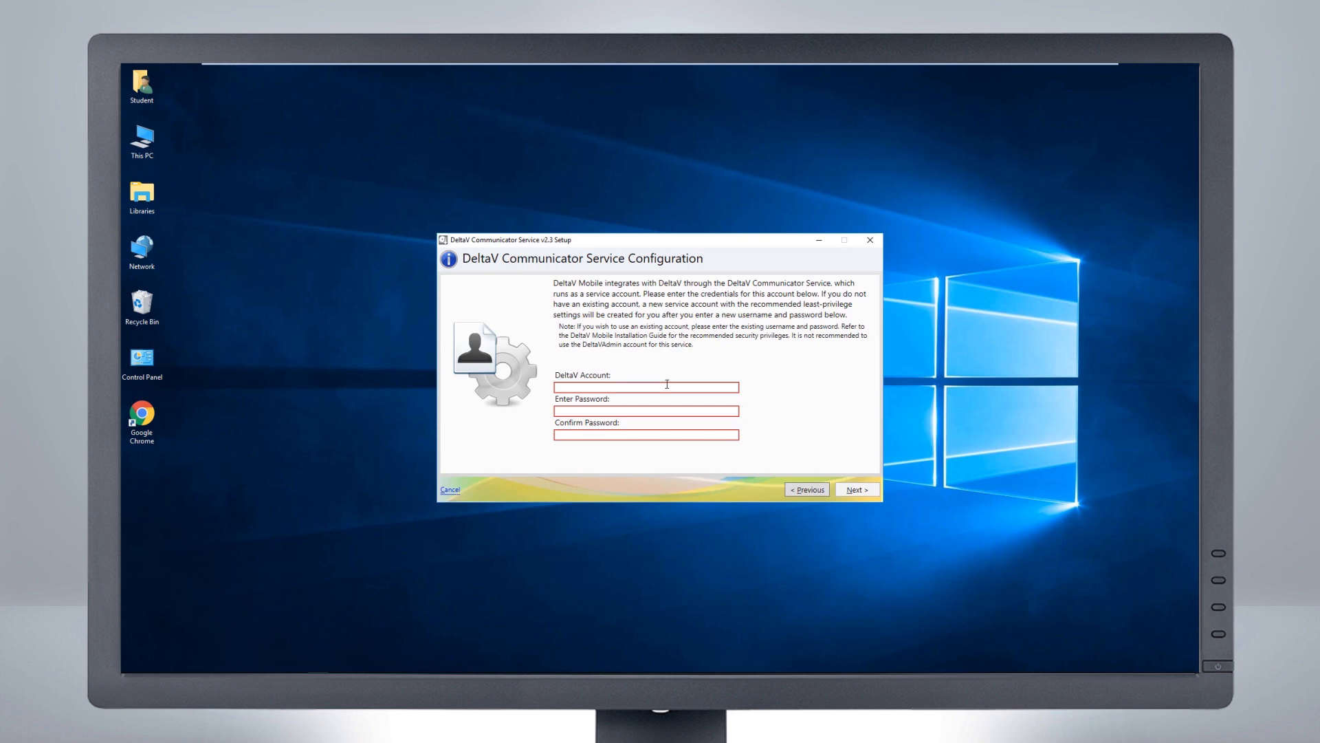
Step: Set the service account to 'communicator' with a confirmed password and start the upgrade
type("c")
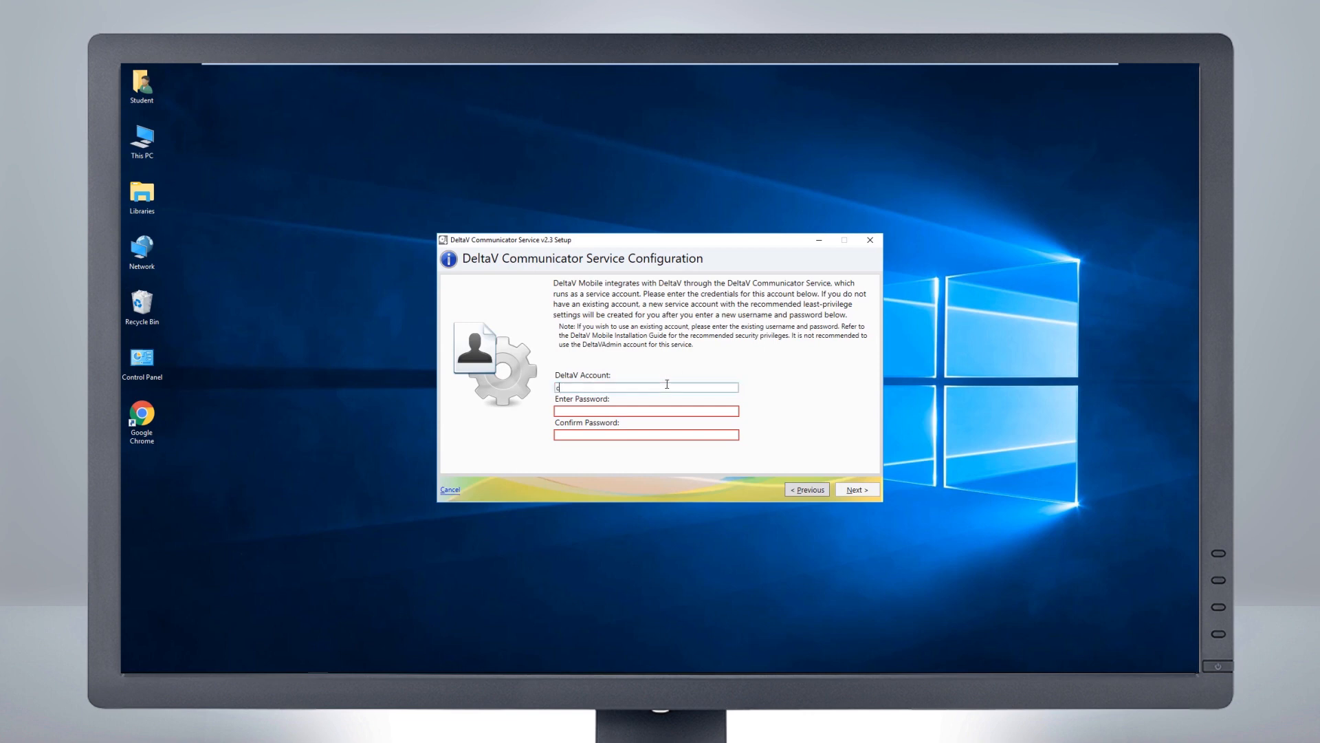
type("ommunicator")
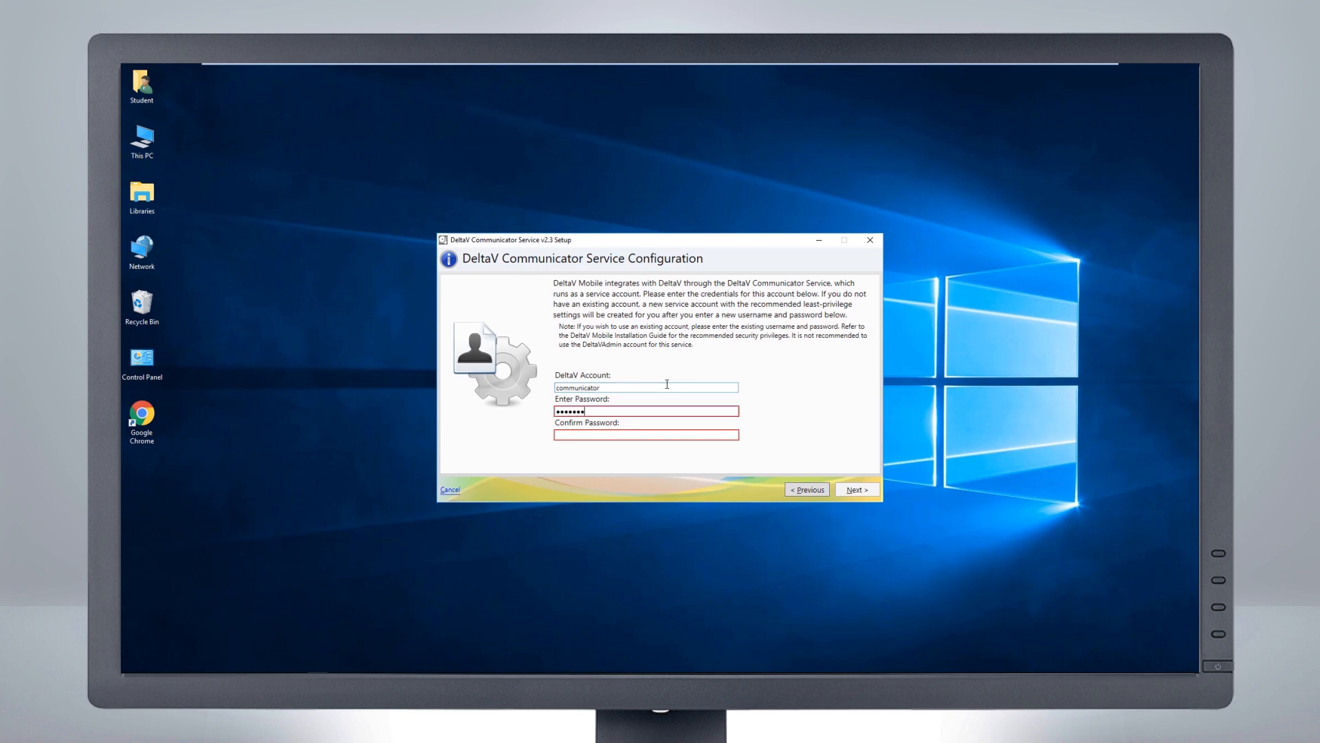
type("••")
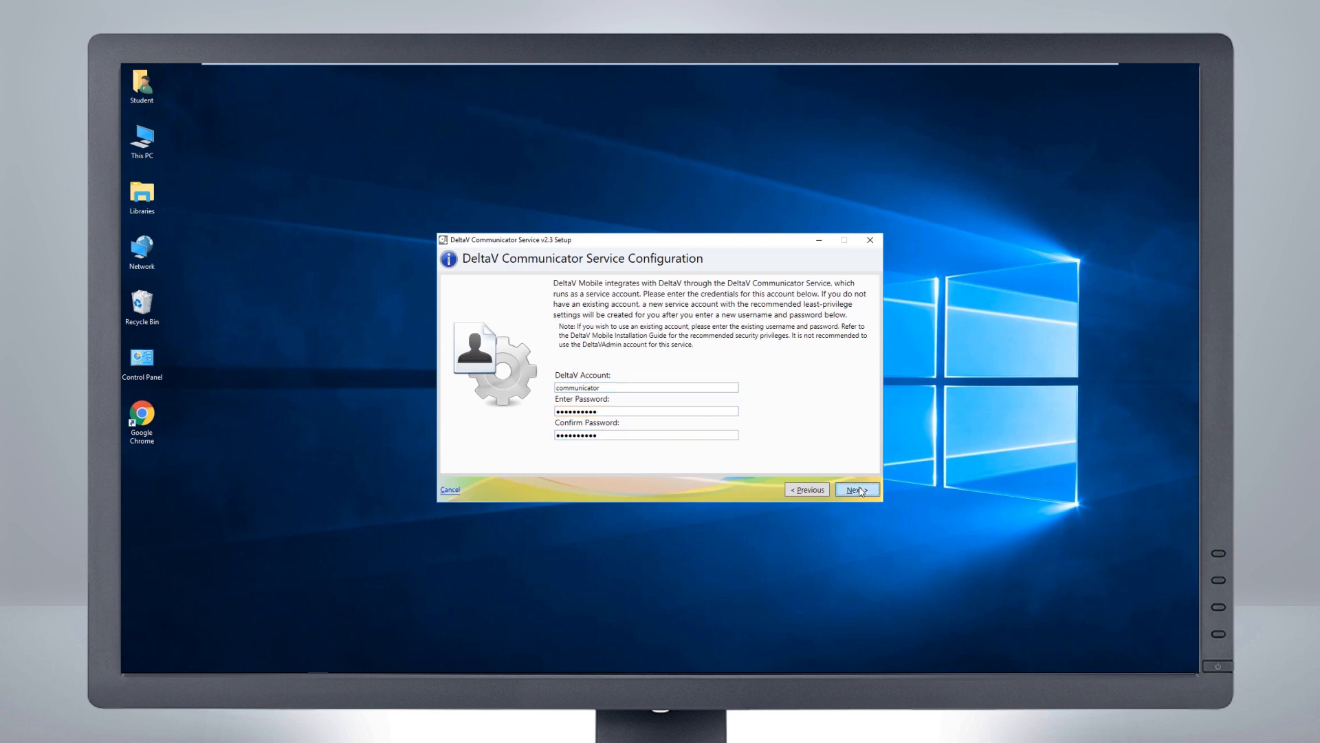
left_click(857, 489)
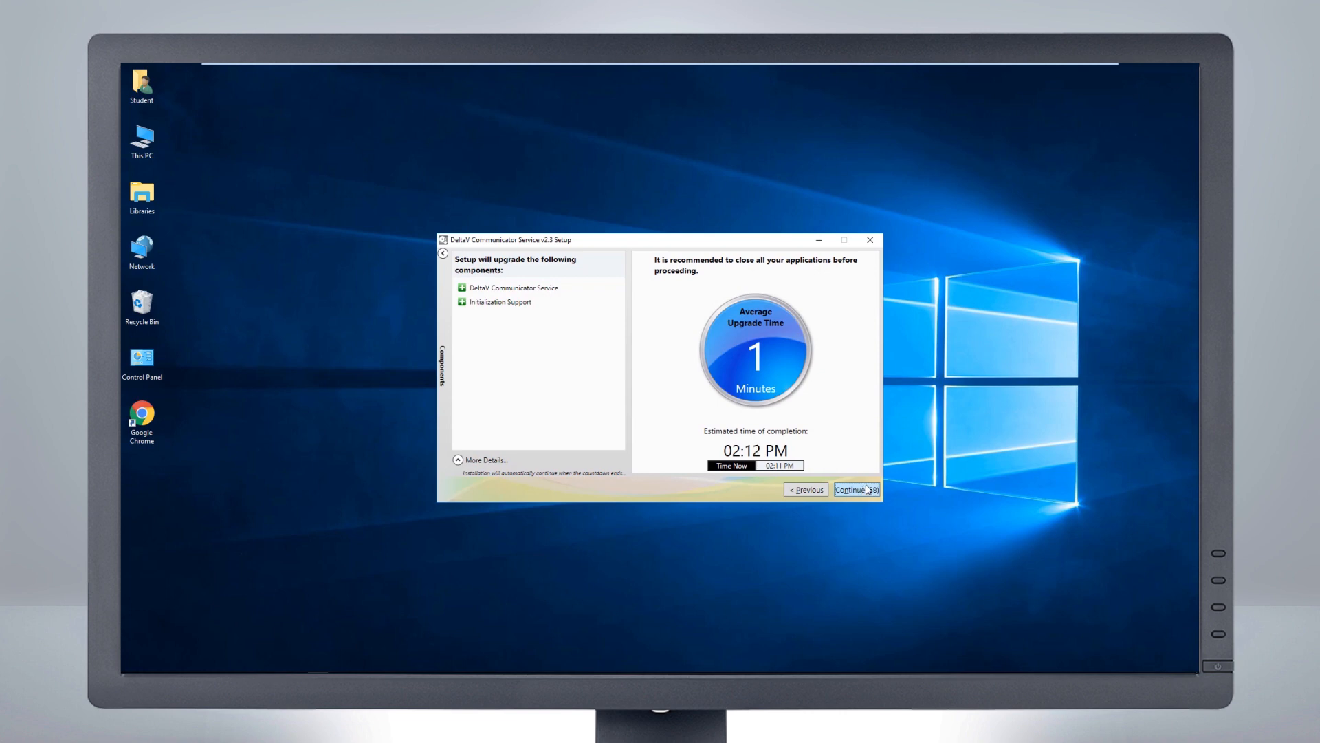
left_click(854, 489)
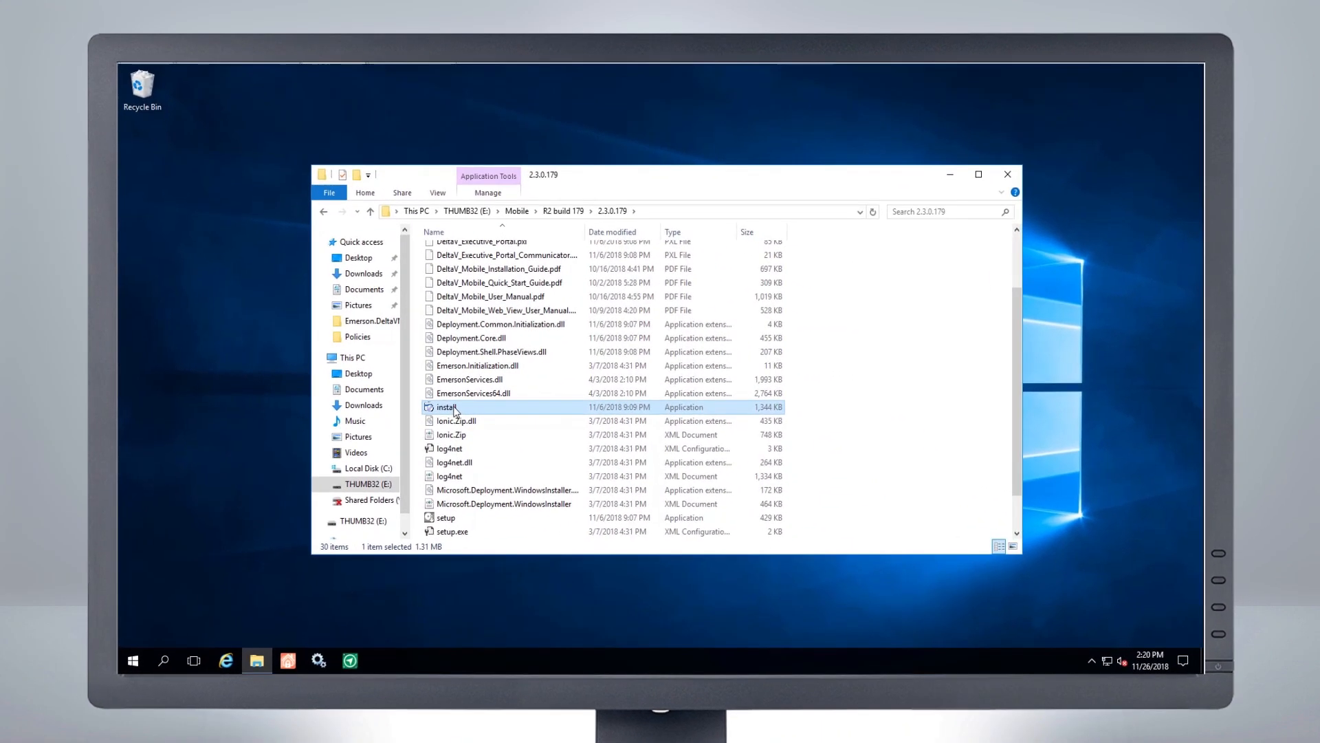
Step: Launch DeltaV Mobile Setup as an upgrade and set the EmersonService account password
double_click(445, 407)
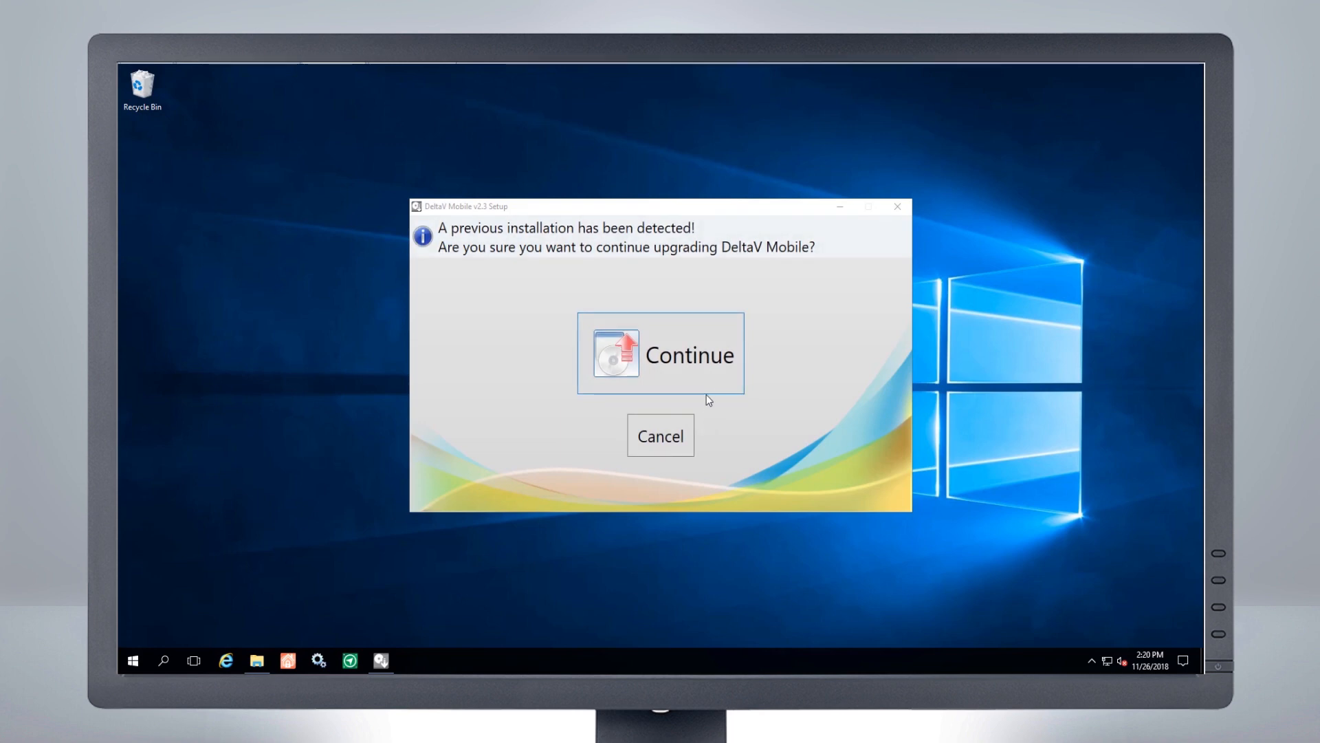
left_click(660, 353)
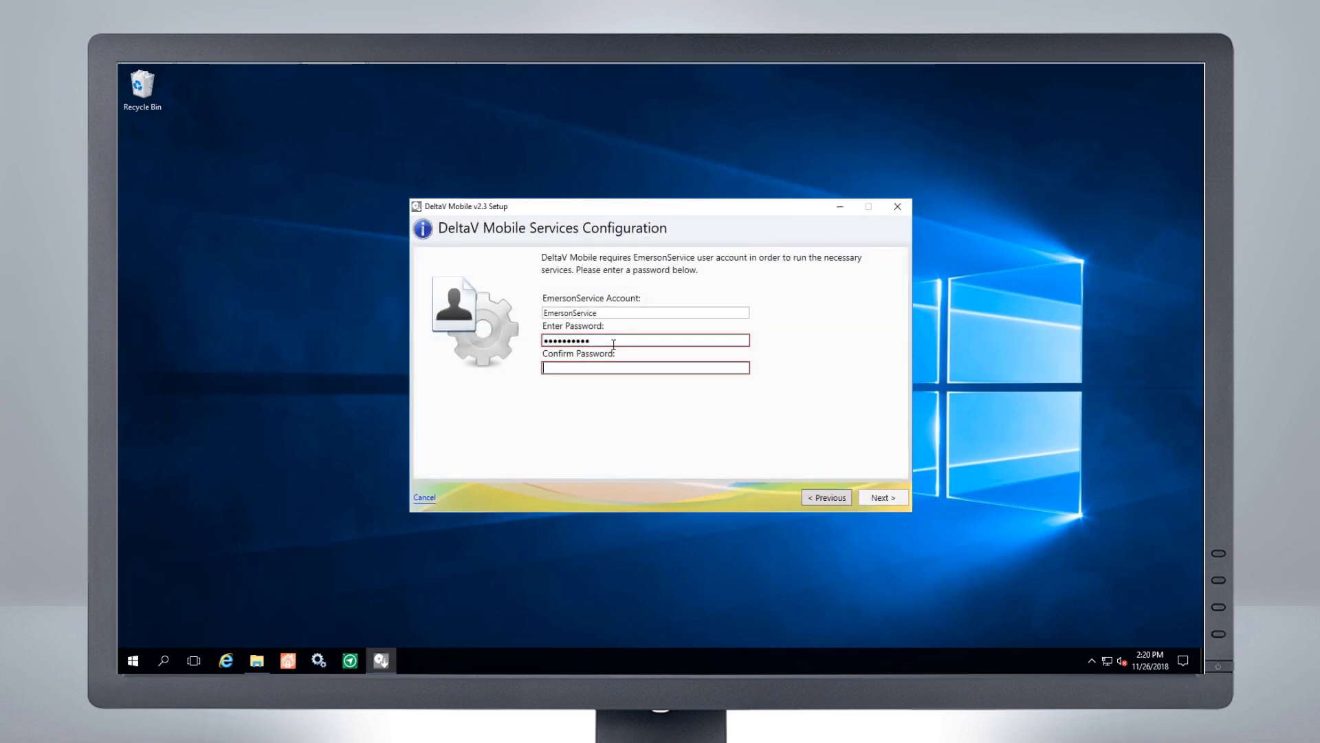
type("••••••••••")
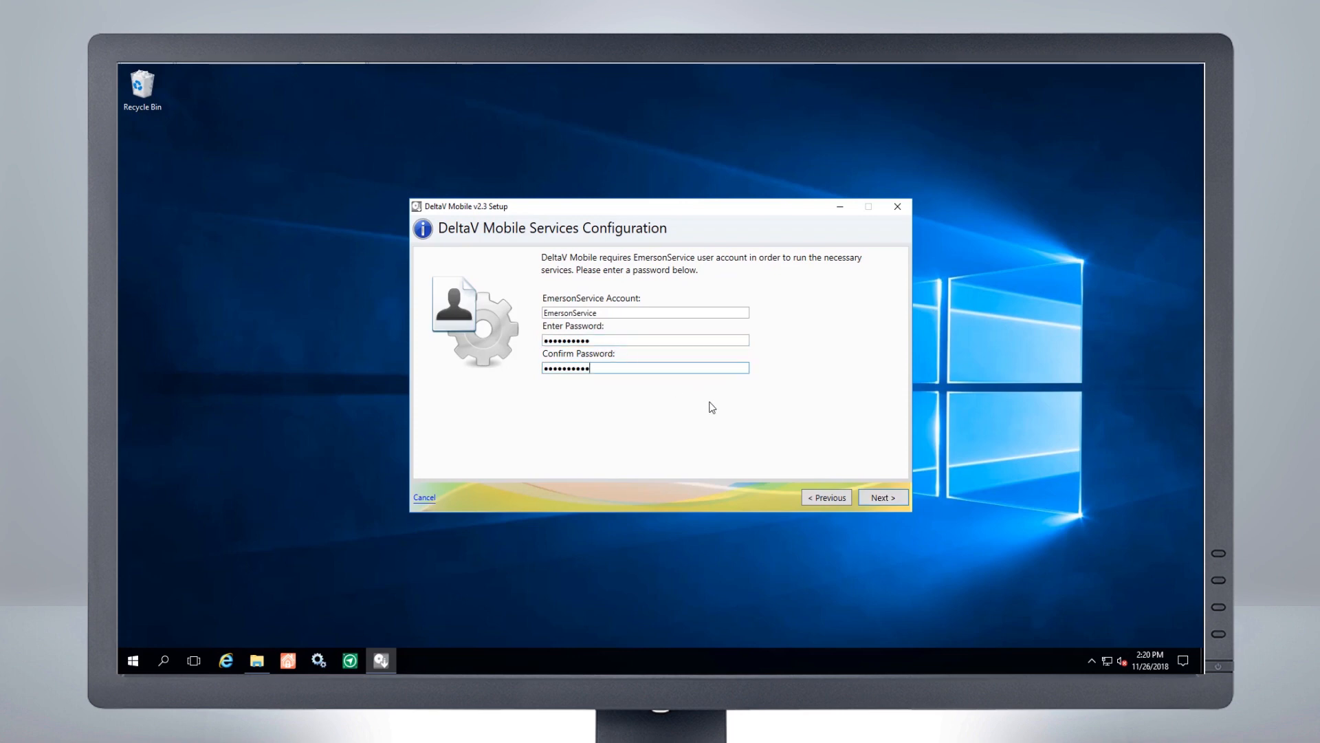
left_click(882, 496)
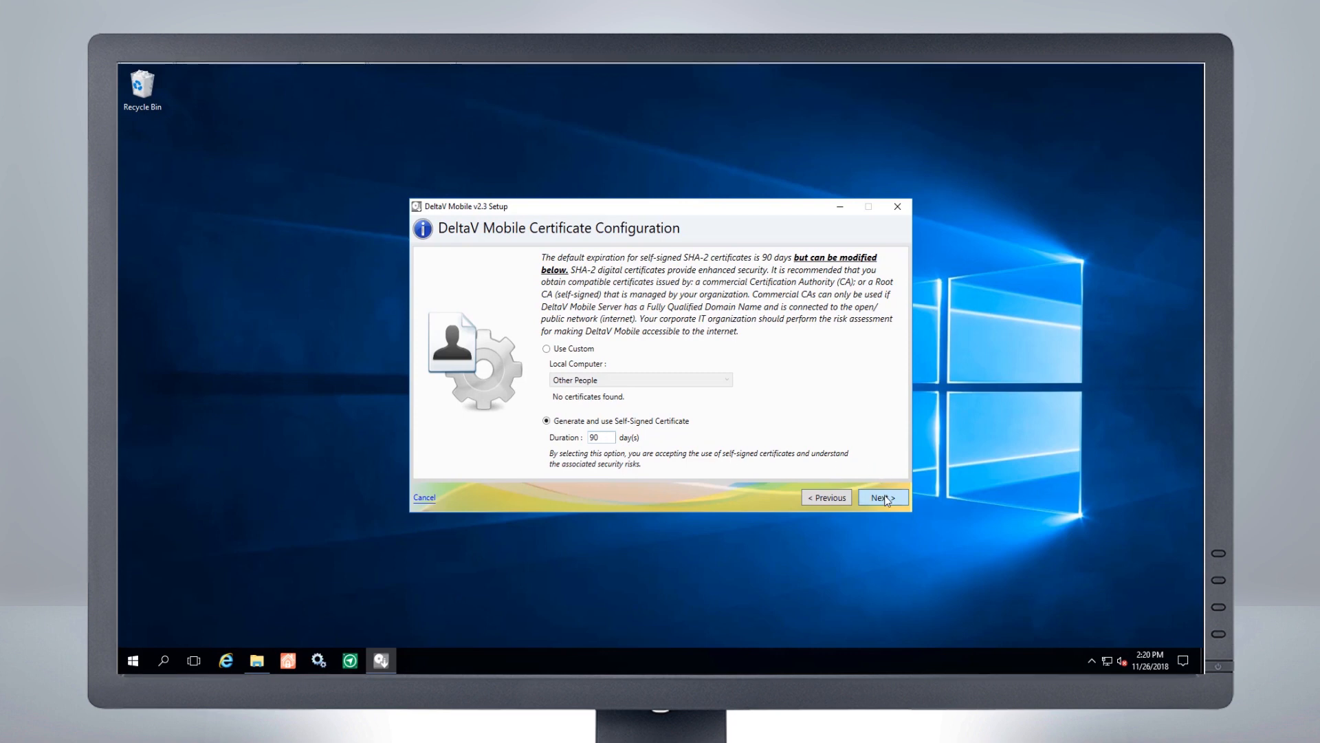
Step: Keep the 90-day self-signed certificate, enter host address 192.168.222 and start the upgrade
left_click(882, 498)
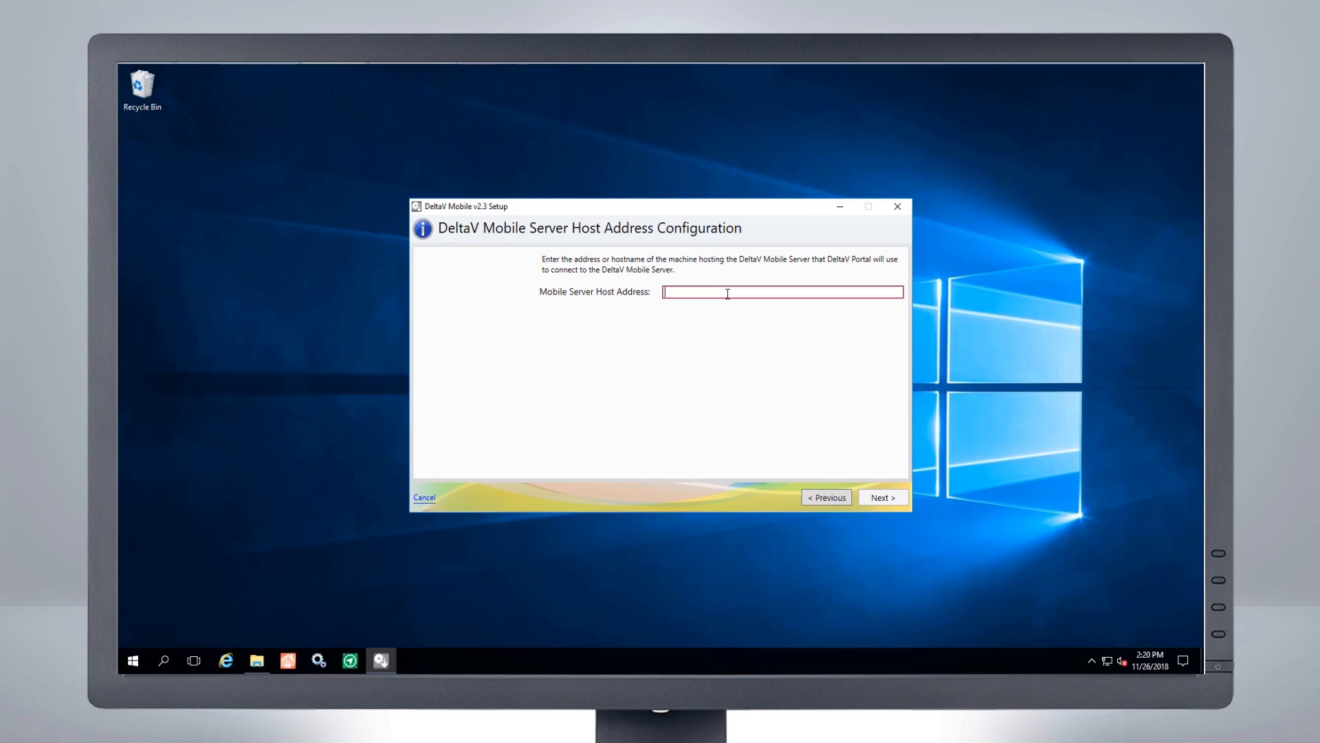
type("192.168.222.")
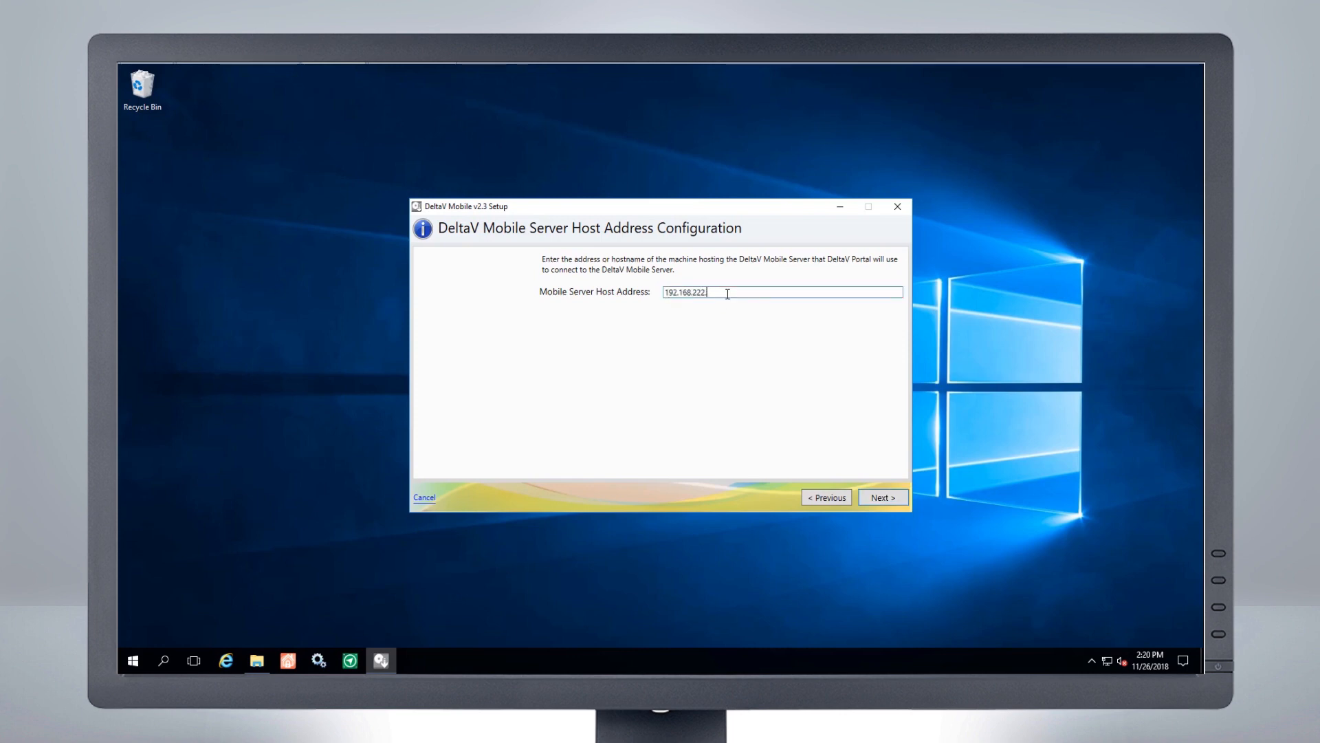
left_click(882, 496)
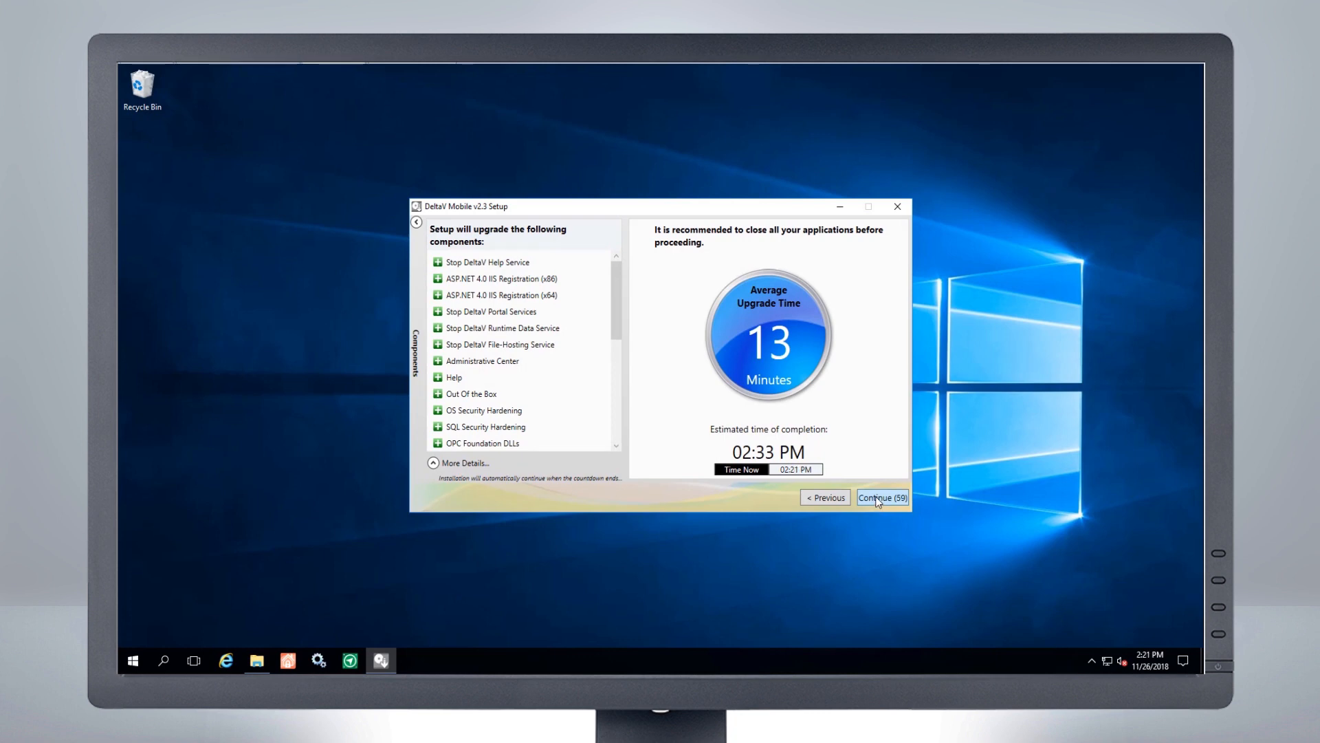
left_click(881, 496)
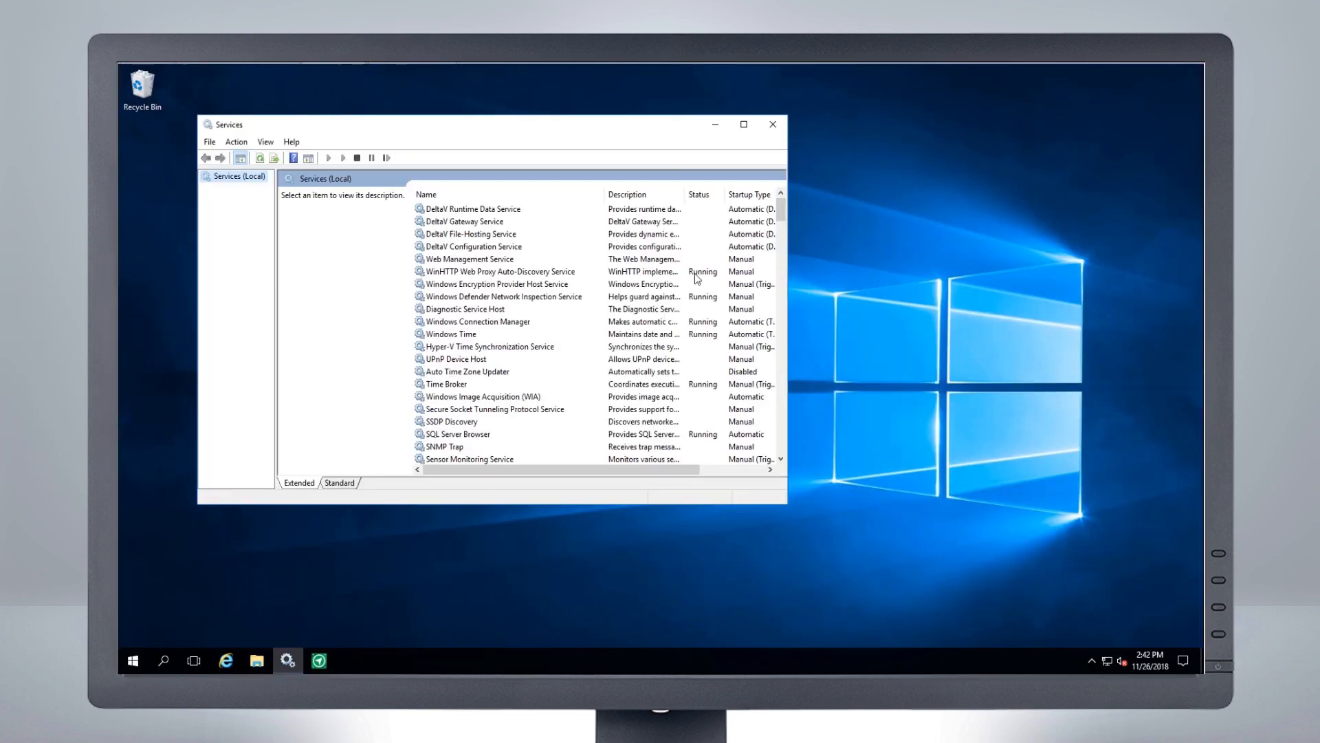
Step: Check the DeltaV services status, then review and close the license and user overviews
left_click(473, 207)
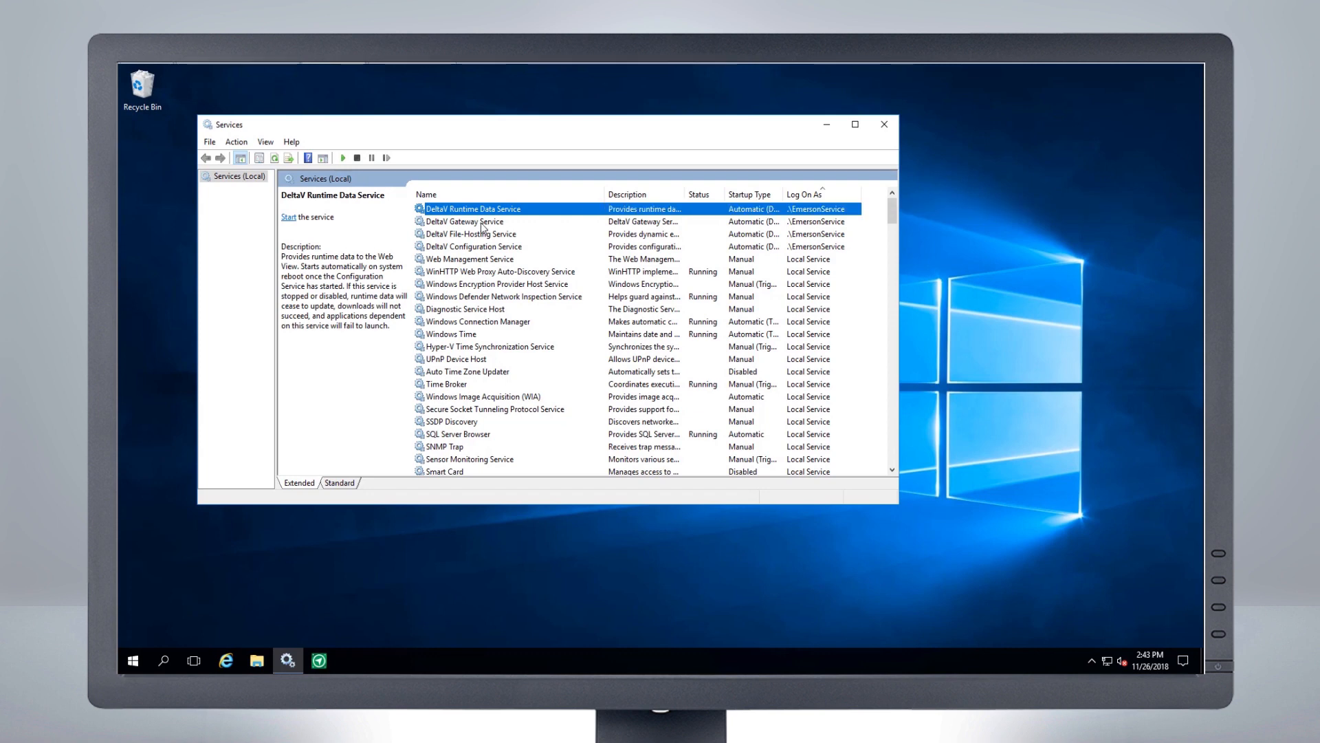
left_click(343, 157)
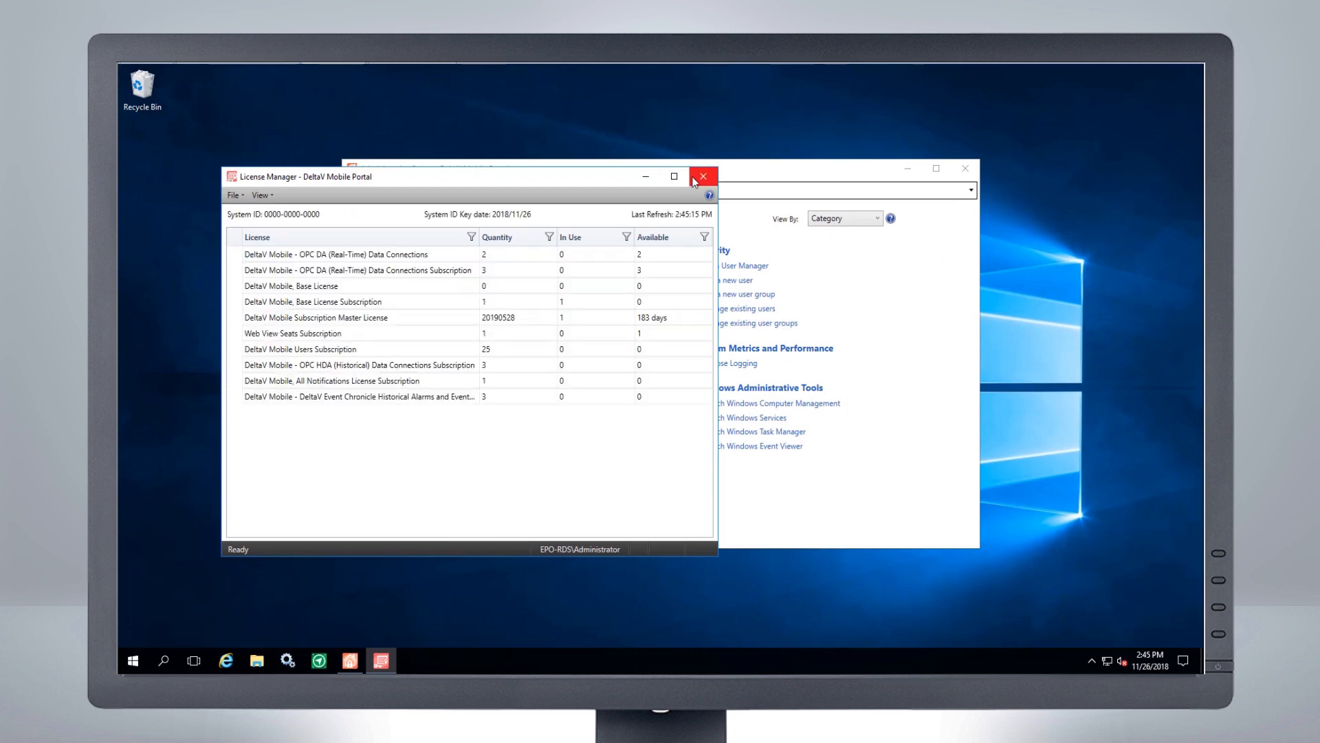
left_click(703, 176)
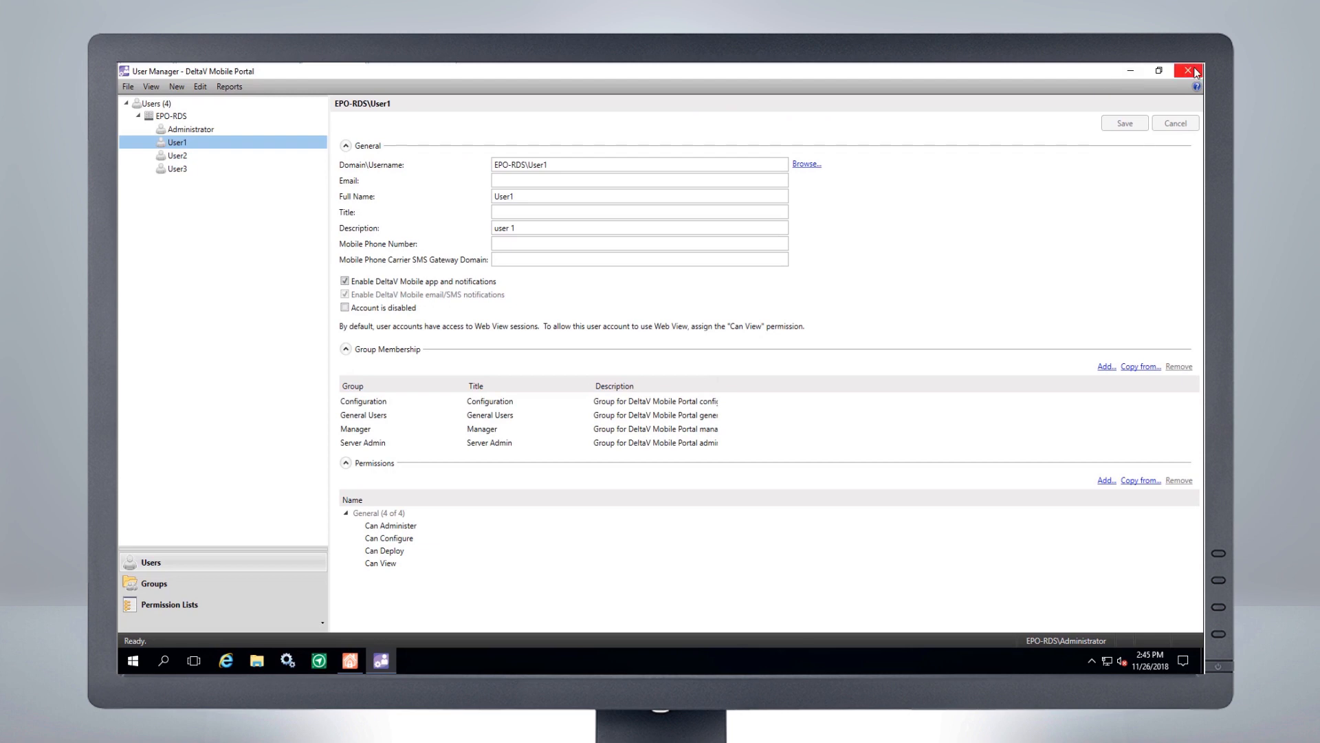
left_click(1188, 71)
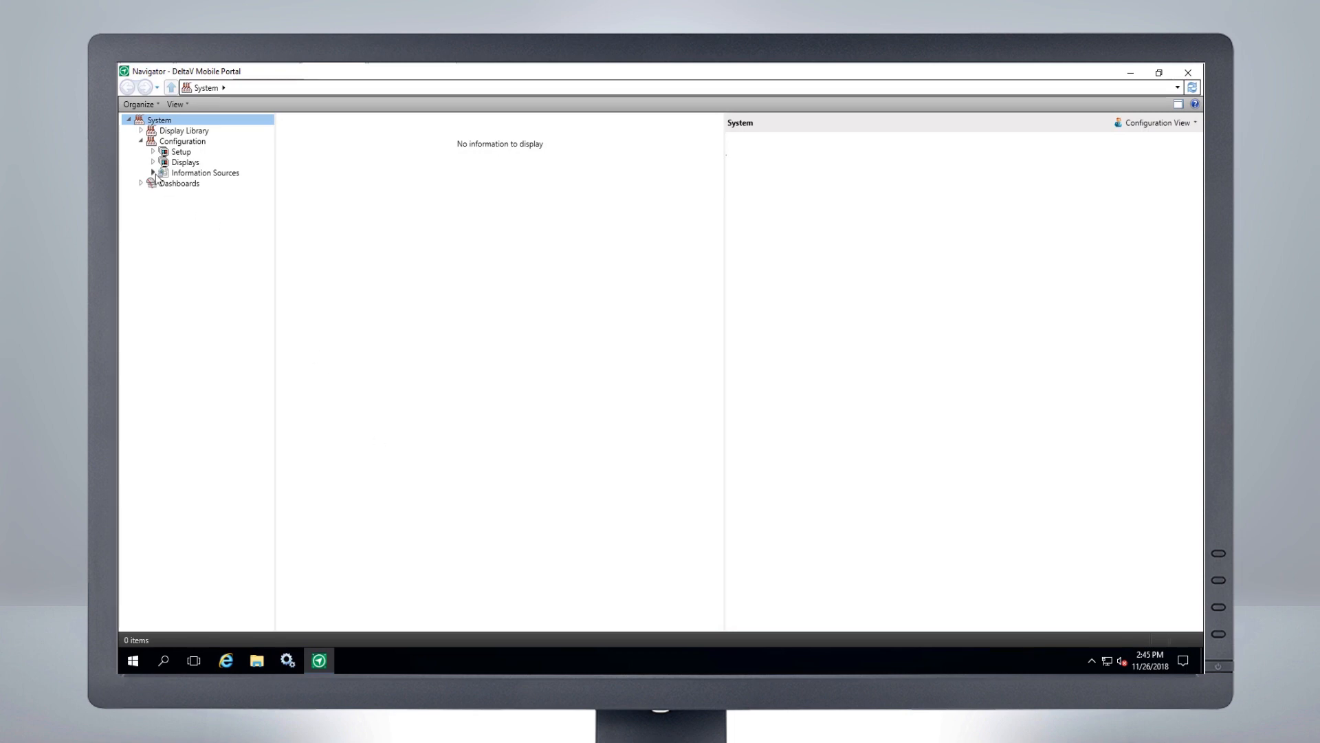
Step: Show the DeltaV_System information source and test its connection settings
left_click(208, 183)
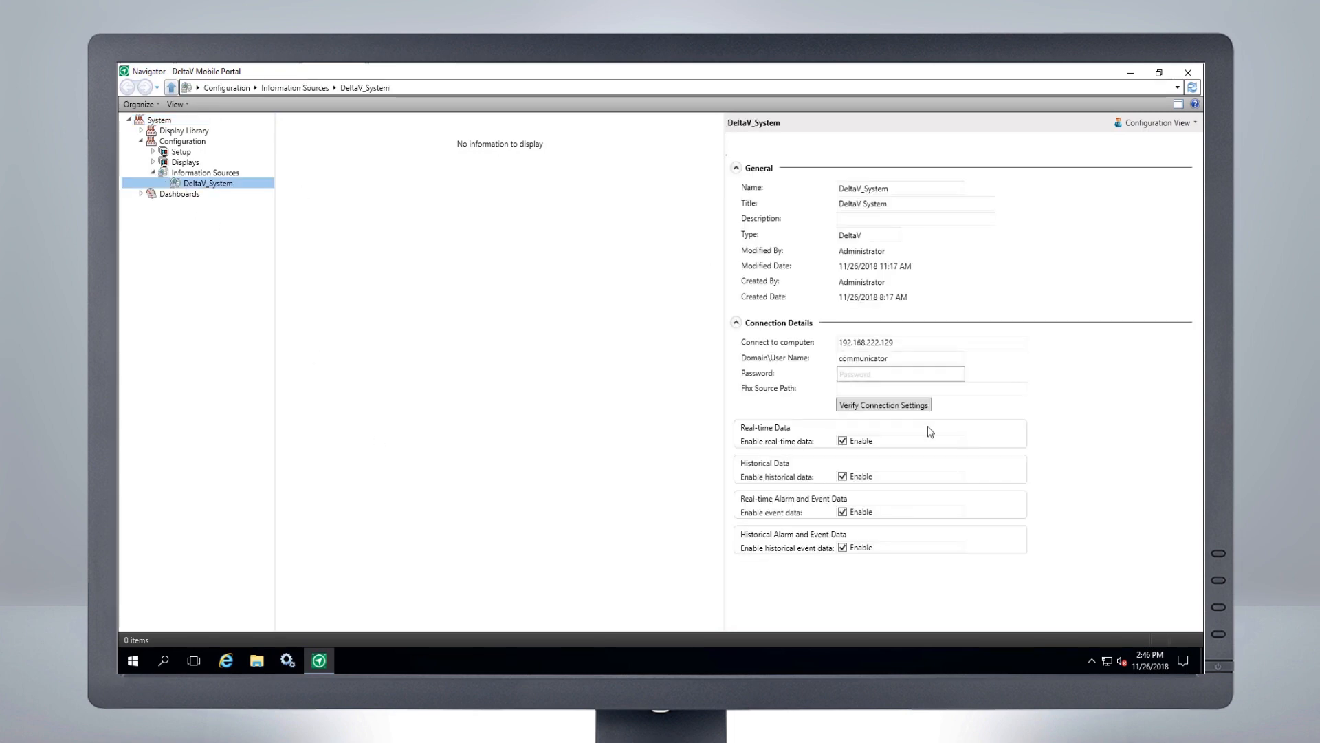
left_click(883, 405)
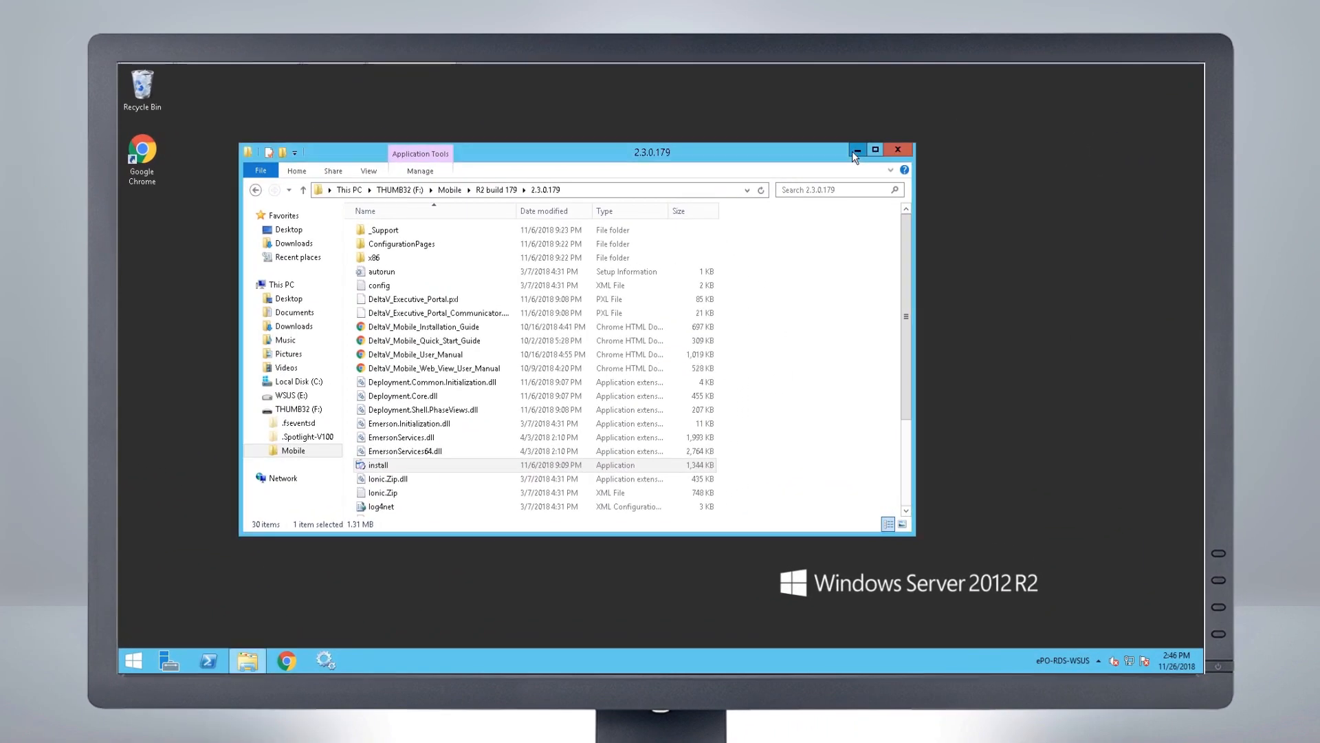
Step: Launch the 2.3.0.179 installer as an upgrade and accept the MobileService account password
double_click(376, 465)
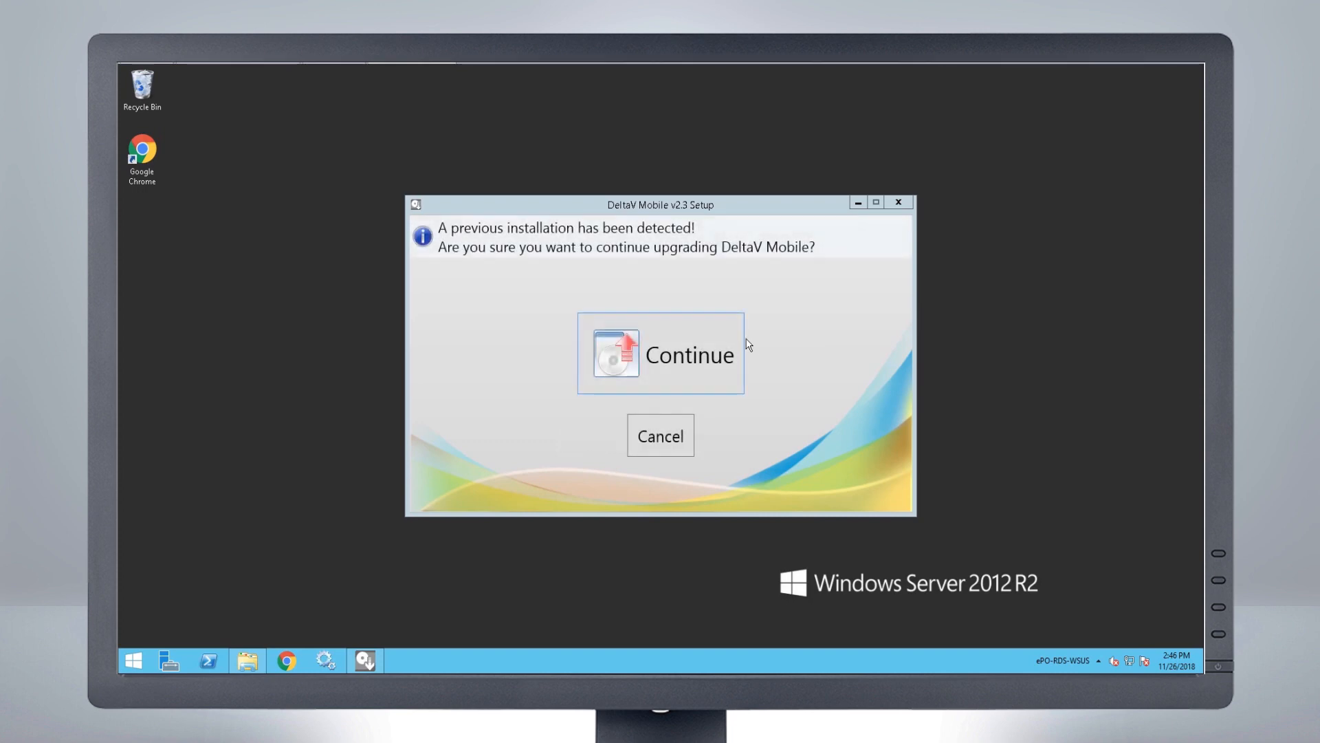
left_click(661, 354)
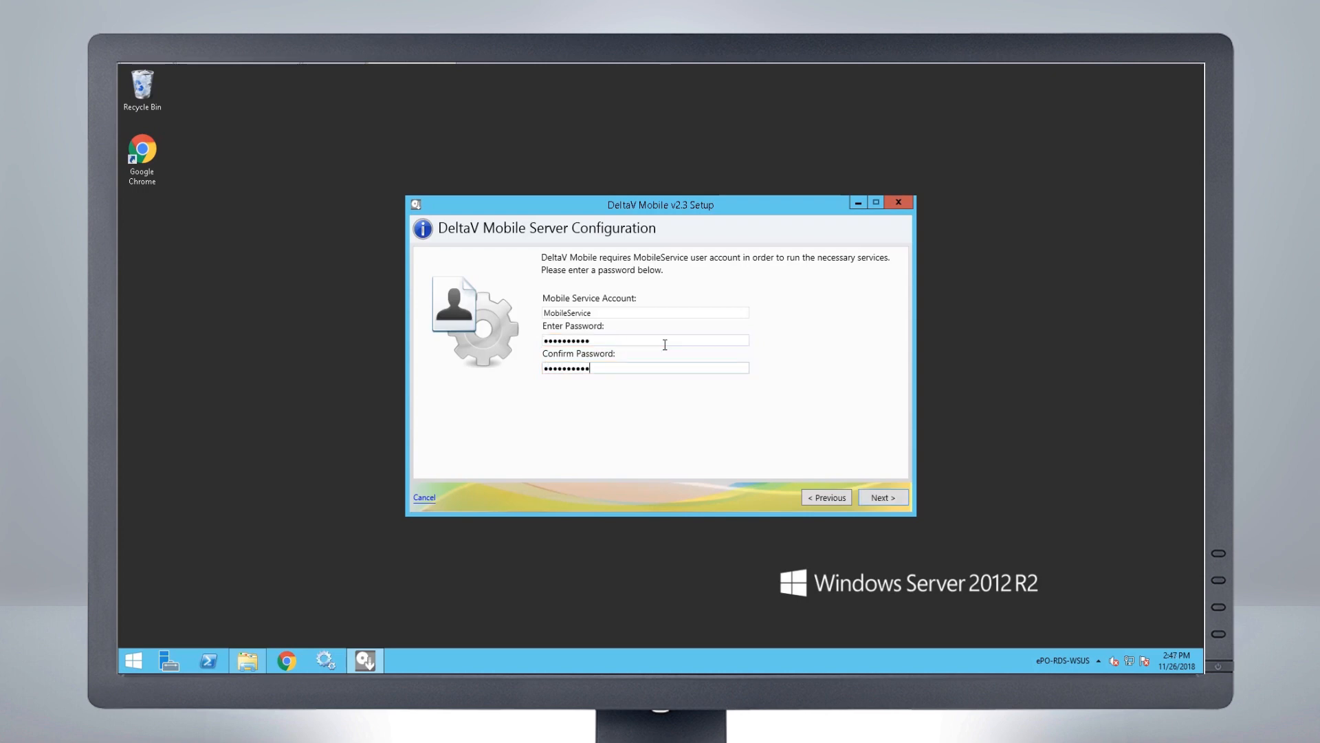
left_click(881, 497)
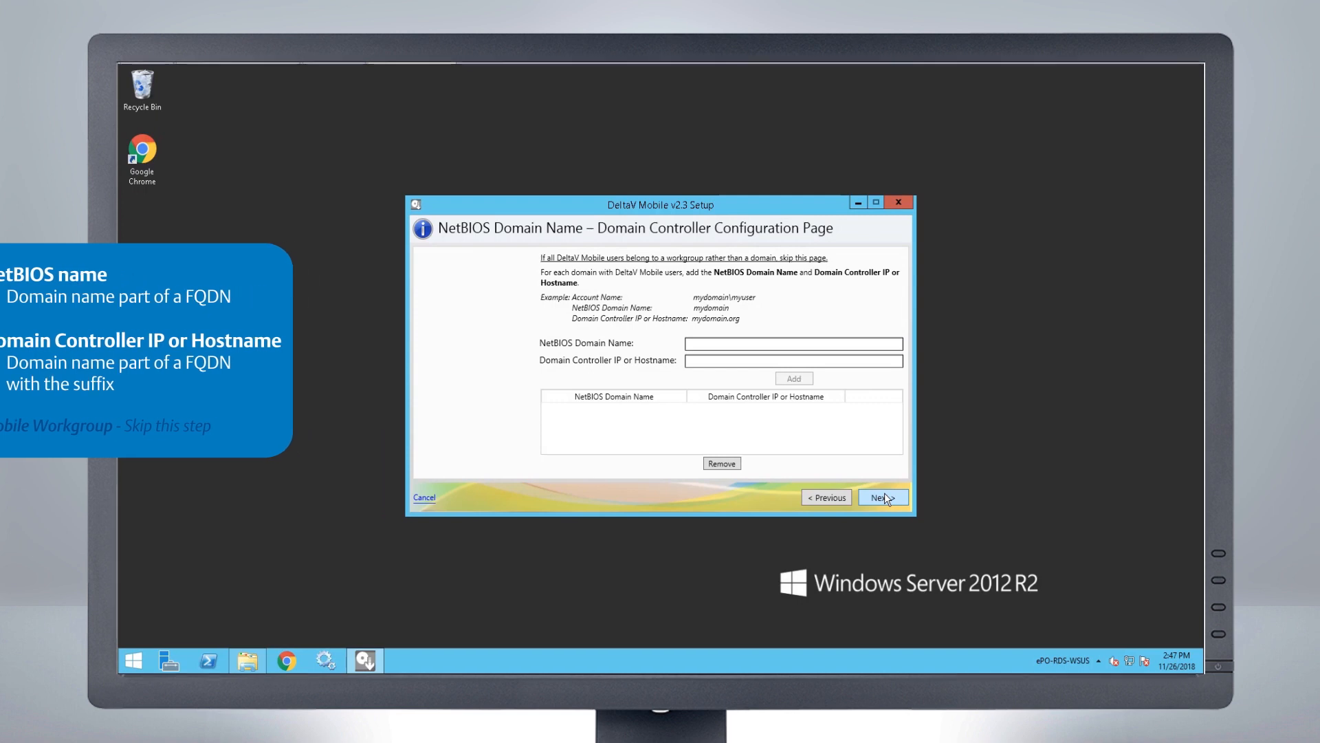
Step: Skip domain controller setup, keep the 90-day certificate and 10.223.8.5:44155, and complete the upgrade
left_click(882, 497)
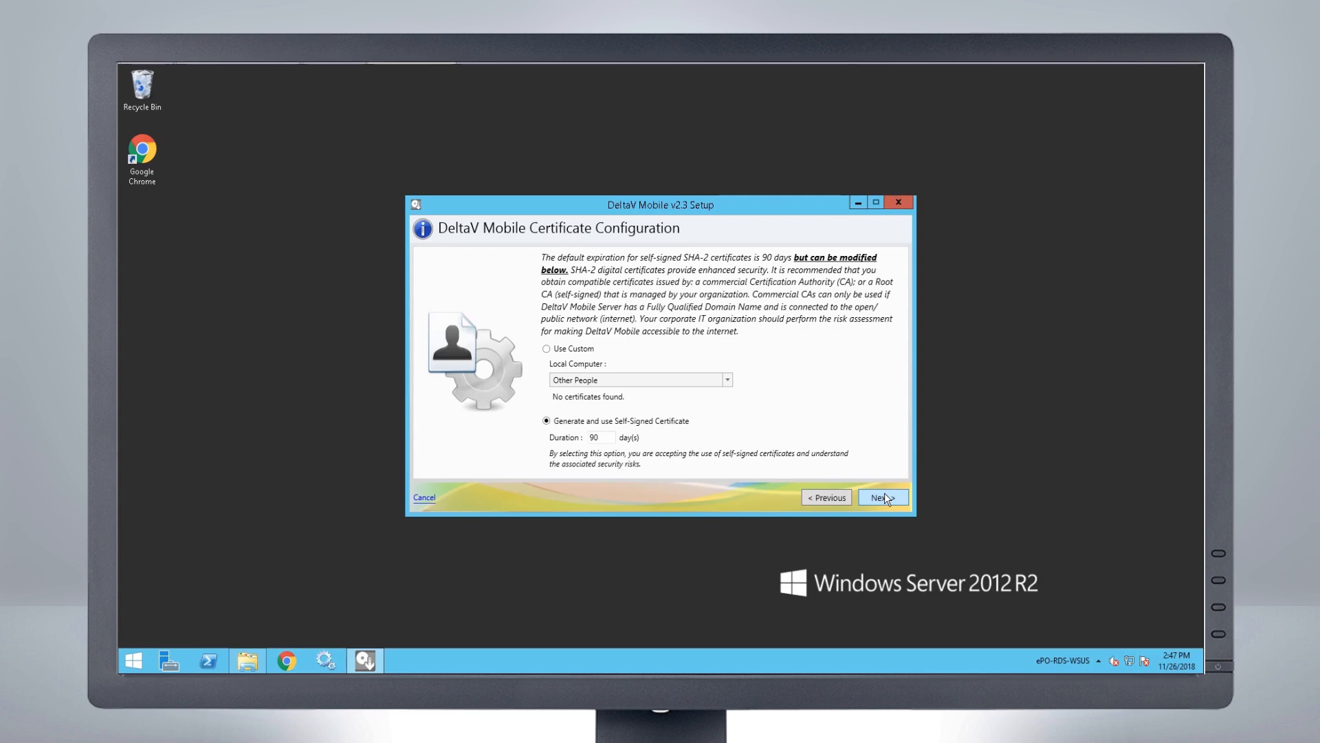
left_click(882, 496)
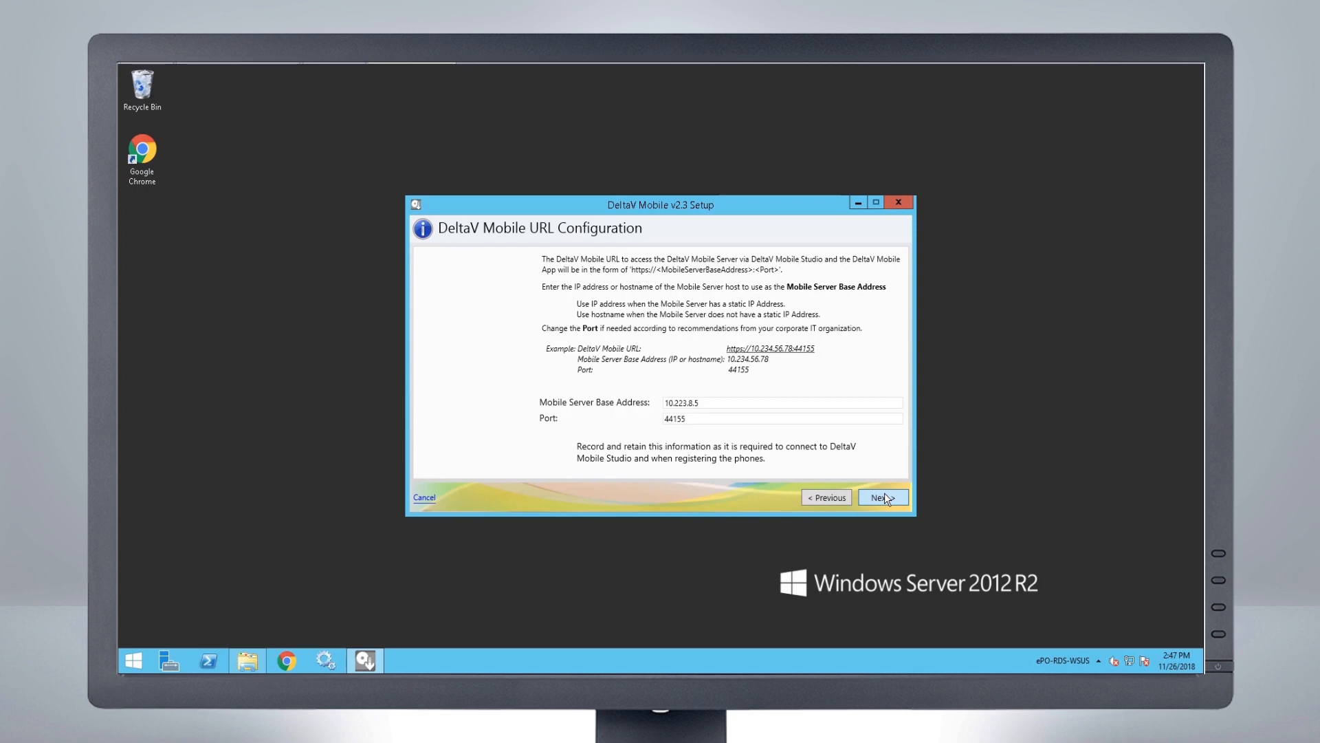
left_click(877, 496)
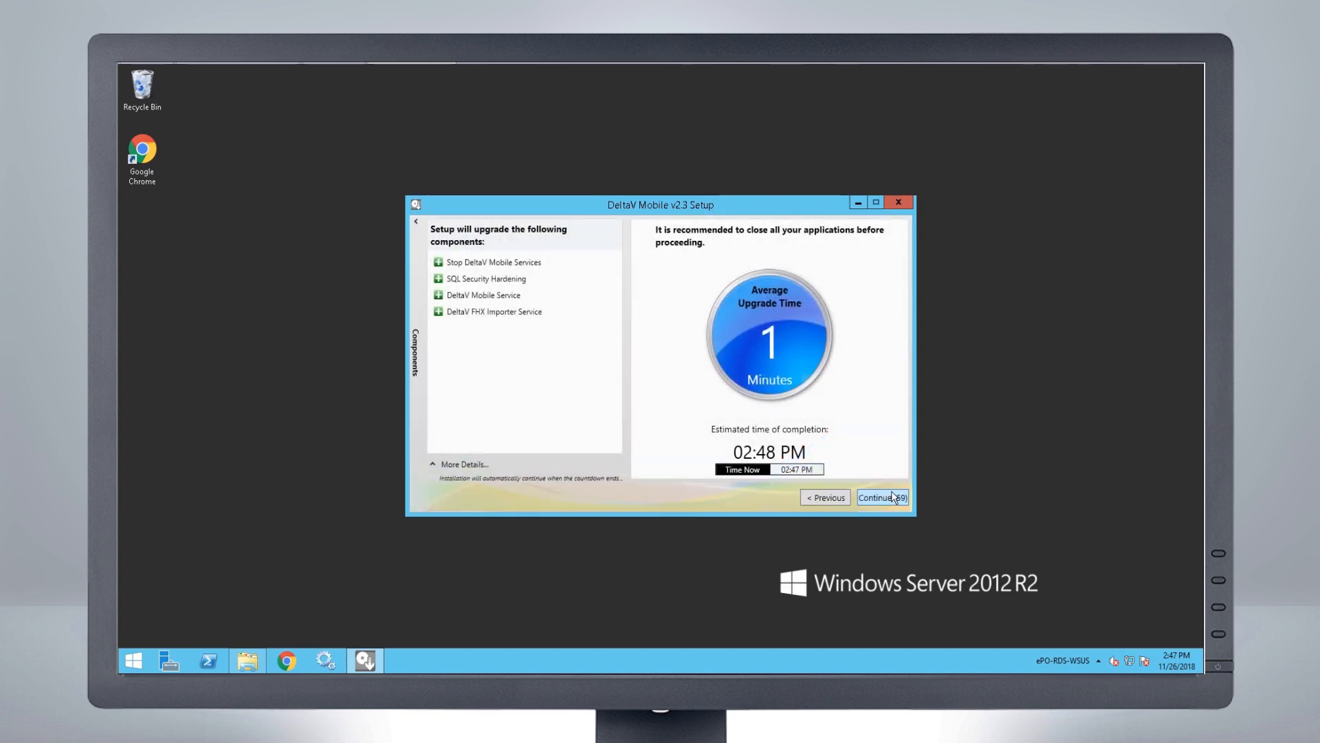
left_click(883, 496)
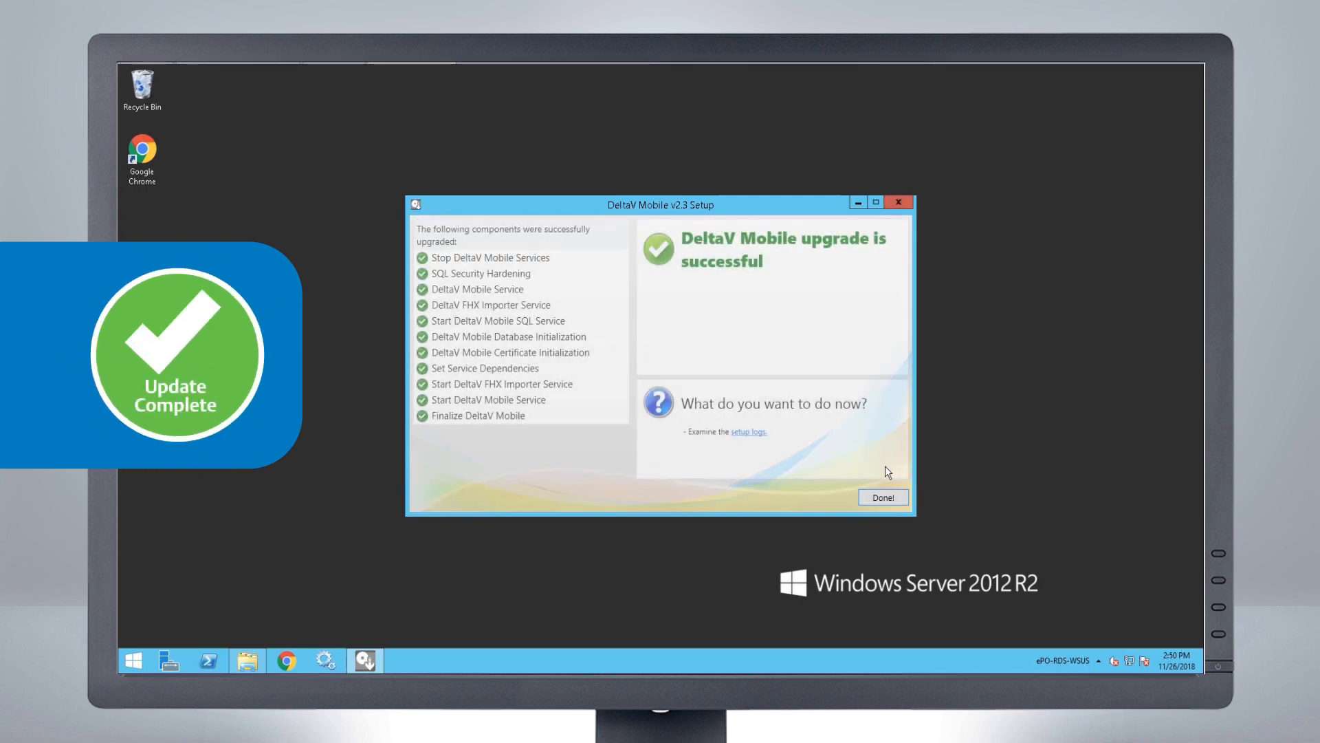
left_click(881, 497)
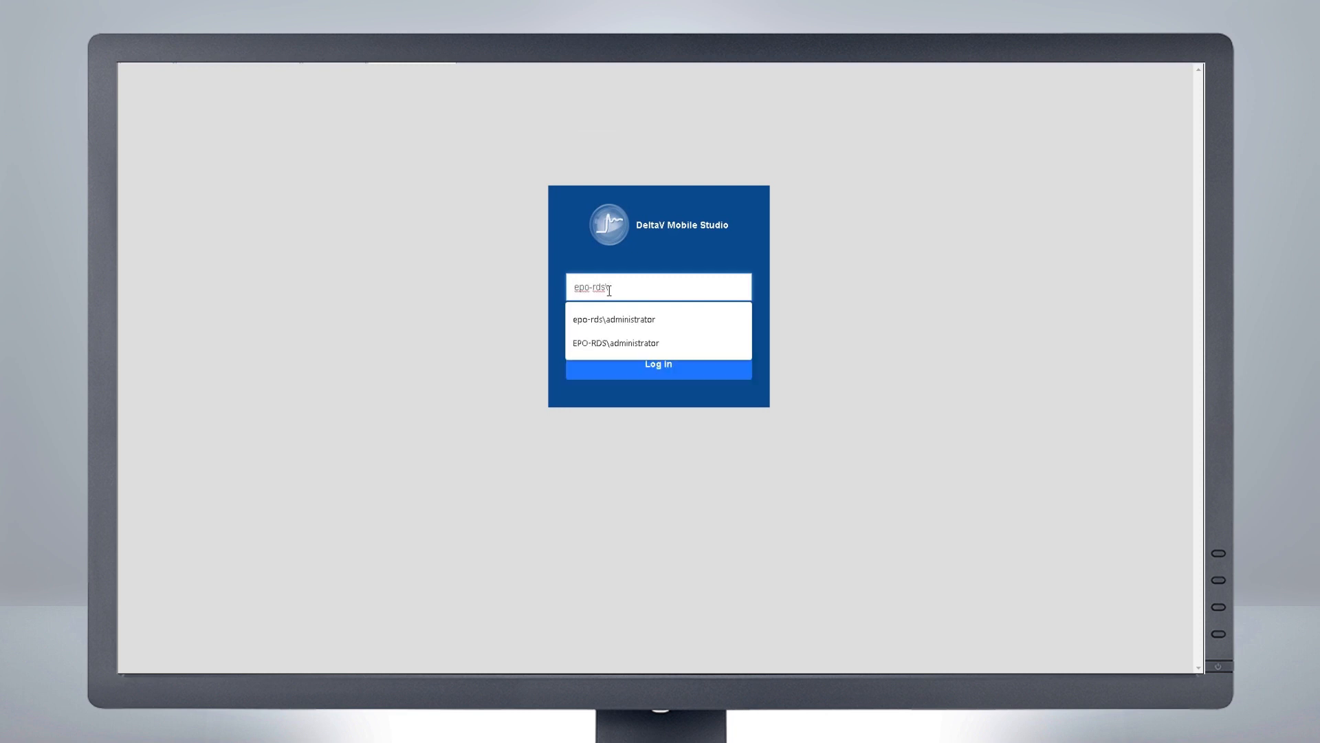
Step: Sign in with the saved account and check registered devices and version 2.3 in Settings
left_click(657, 363)
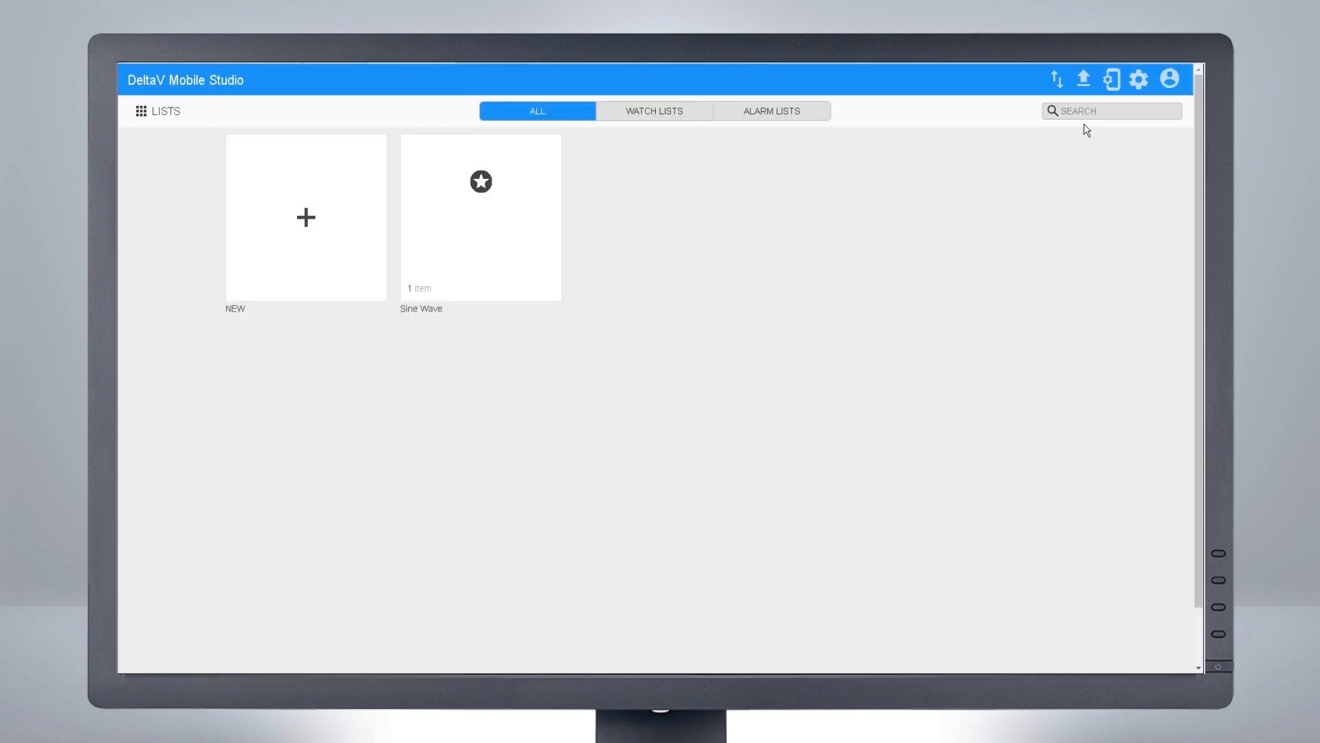
left_click(1084, 79)
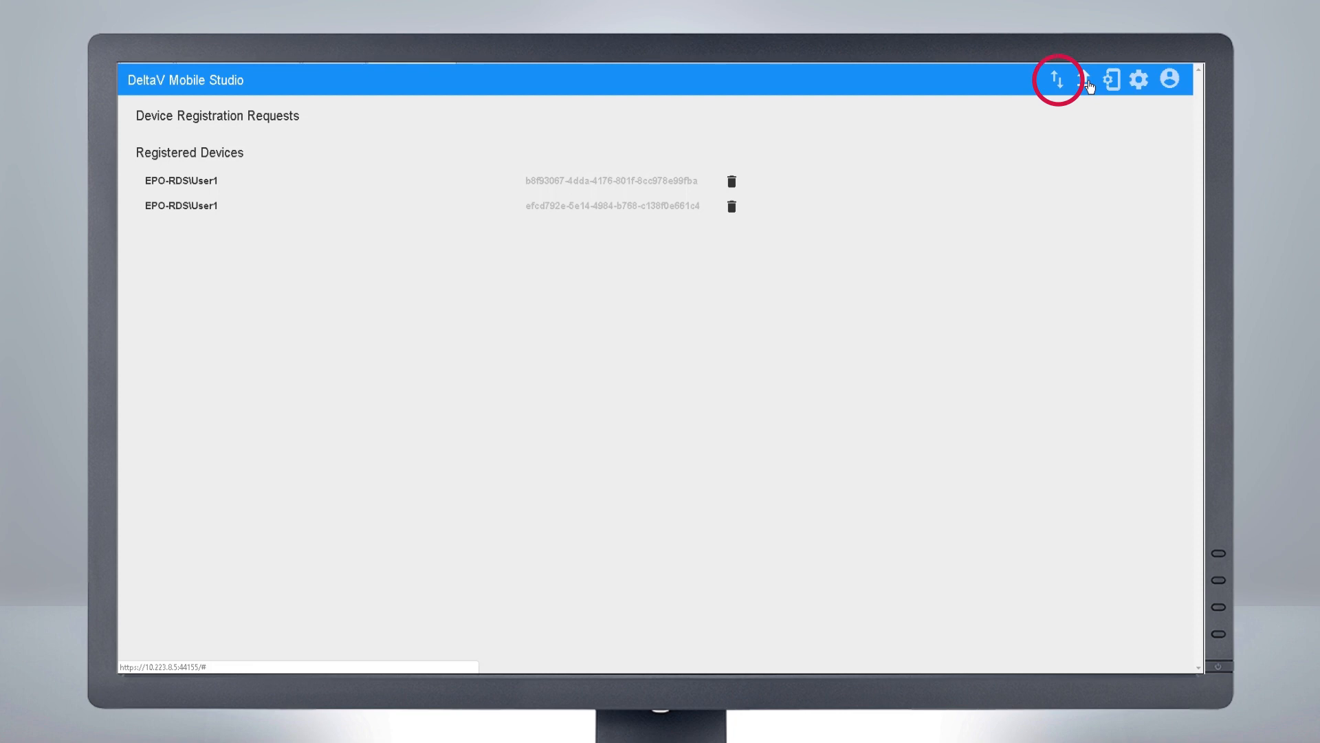
left_click(1138, 80)
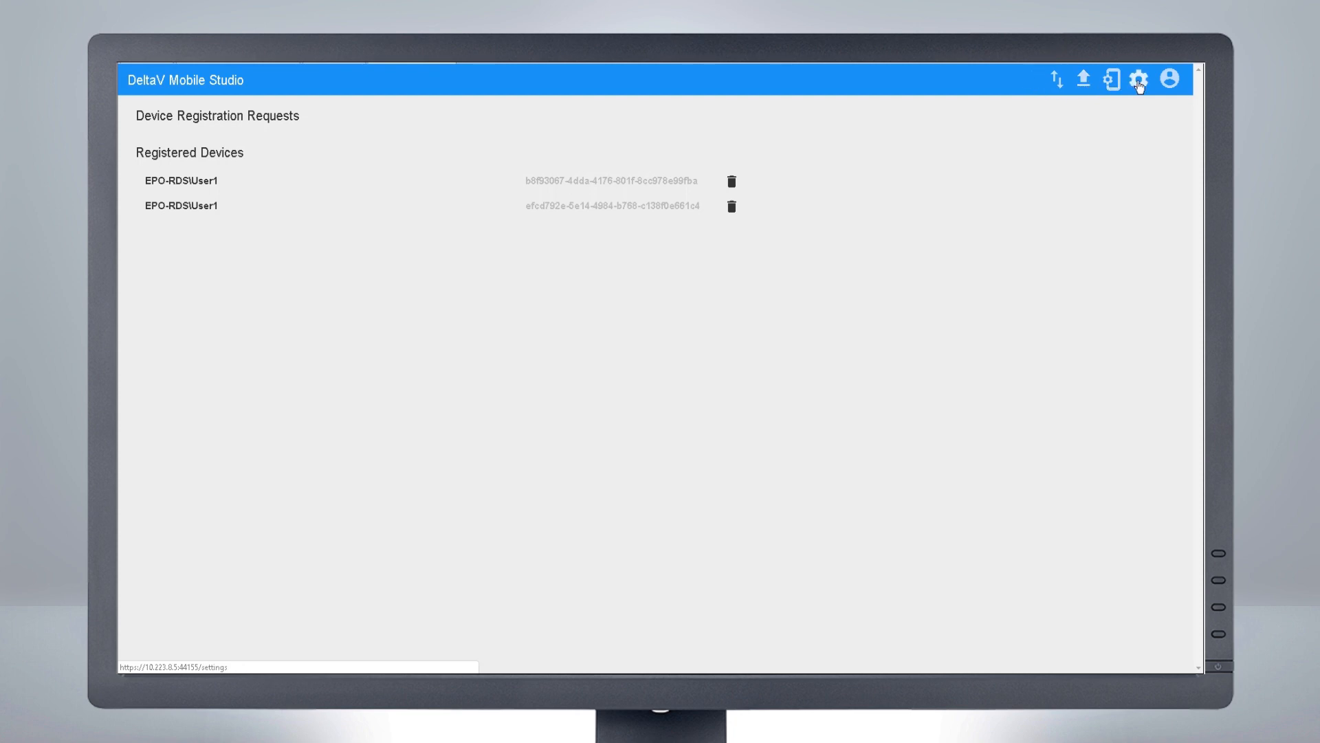
left_click(1138, 78)
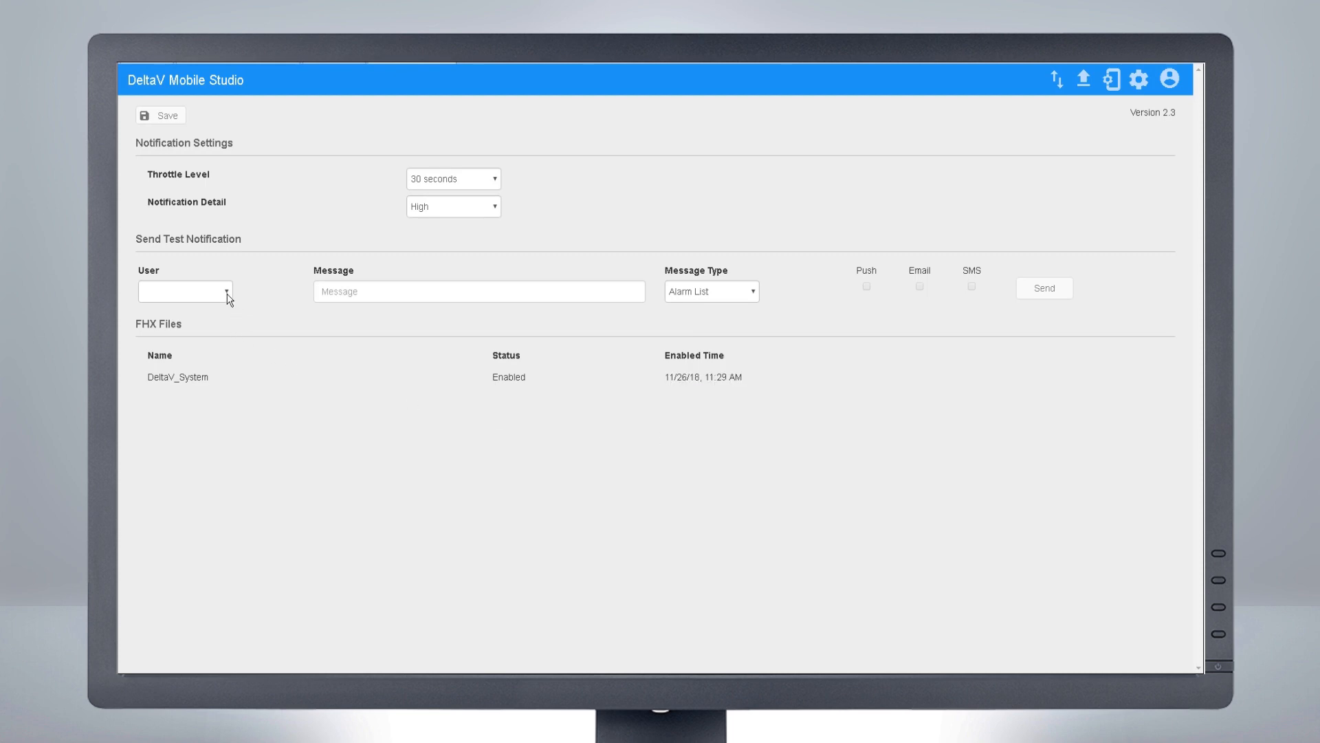
Step: Send a push notification with the message 'test' to the selected user
type("test")
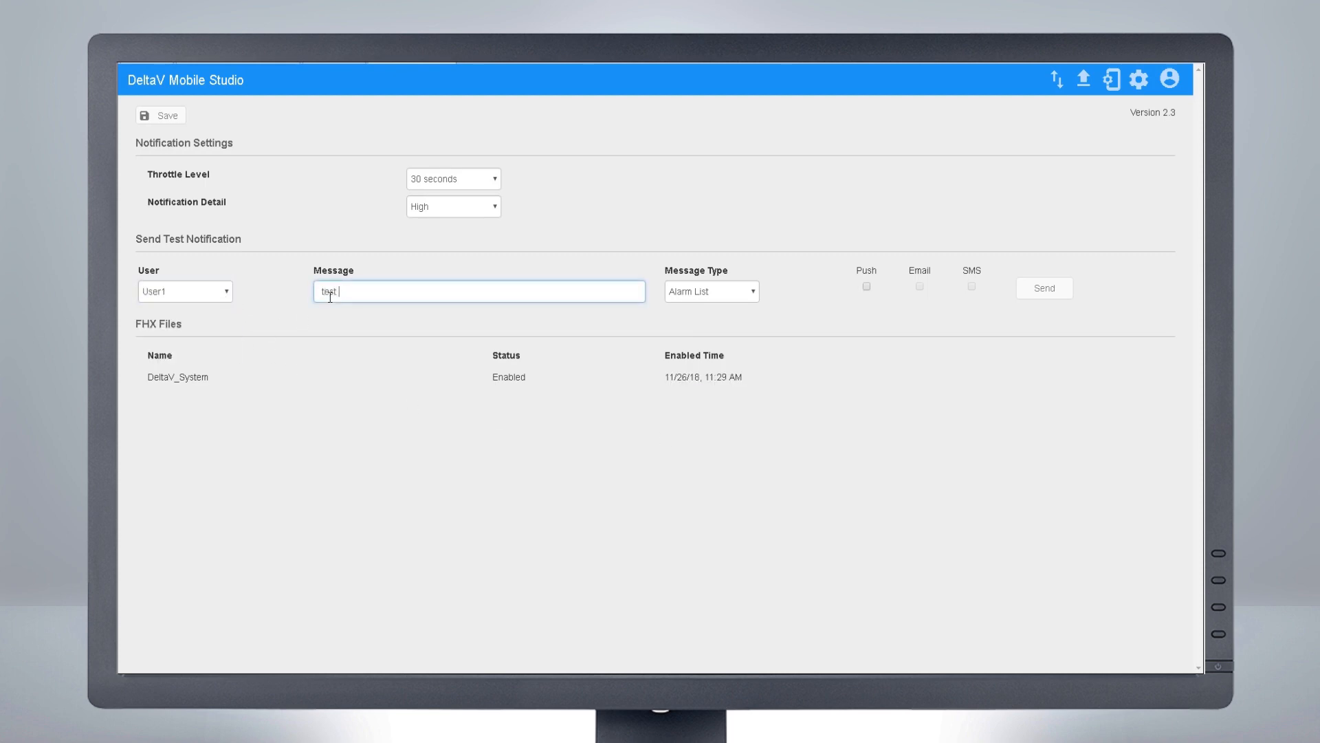
left_click(710, 290)
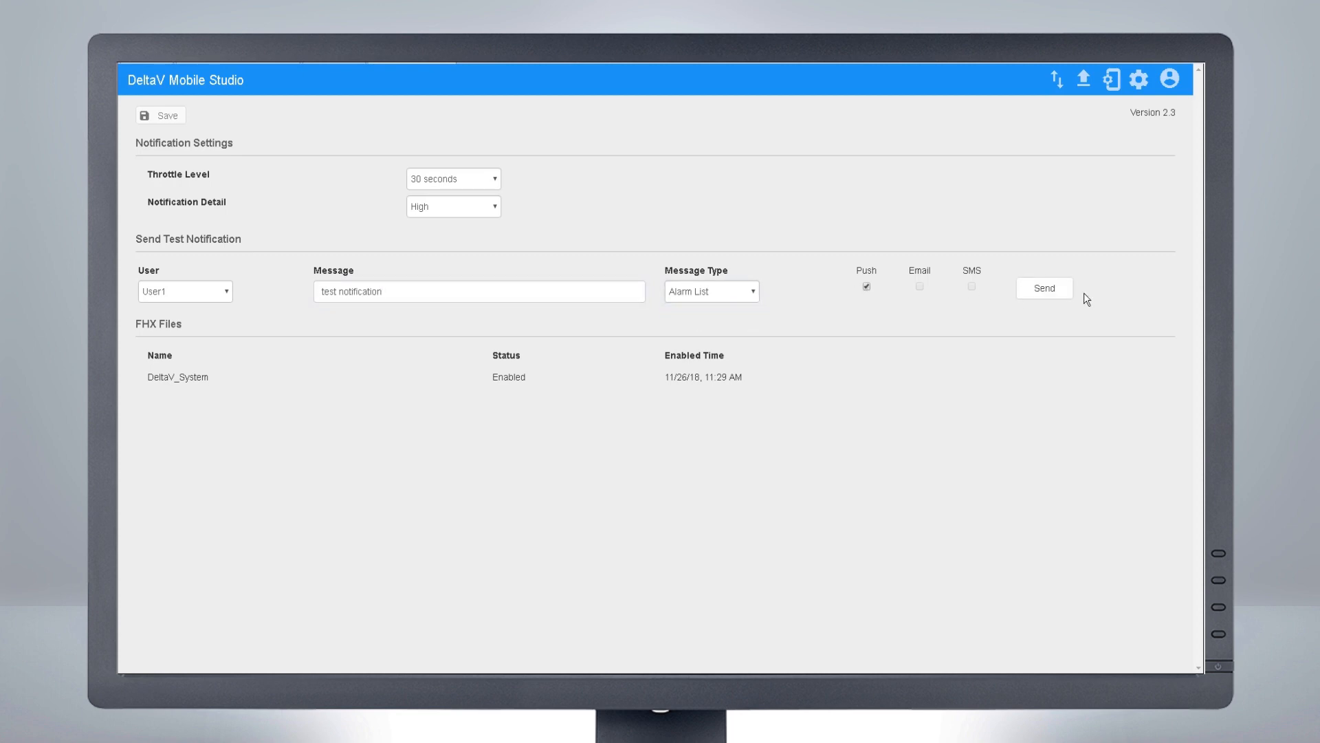
left_click(1044, 288)
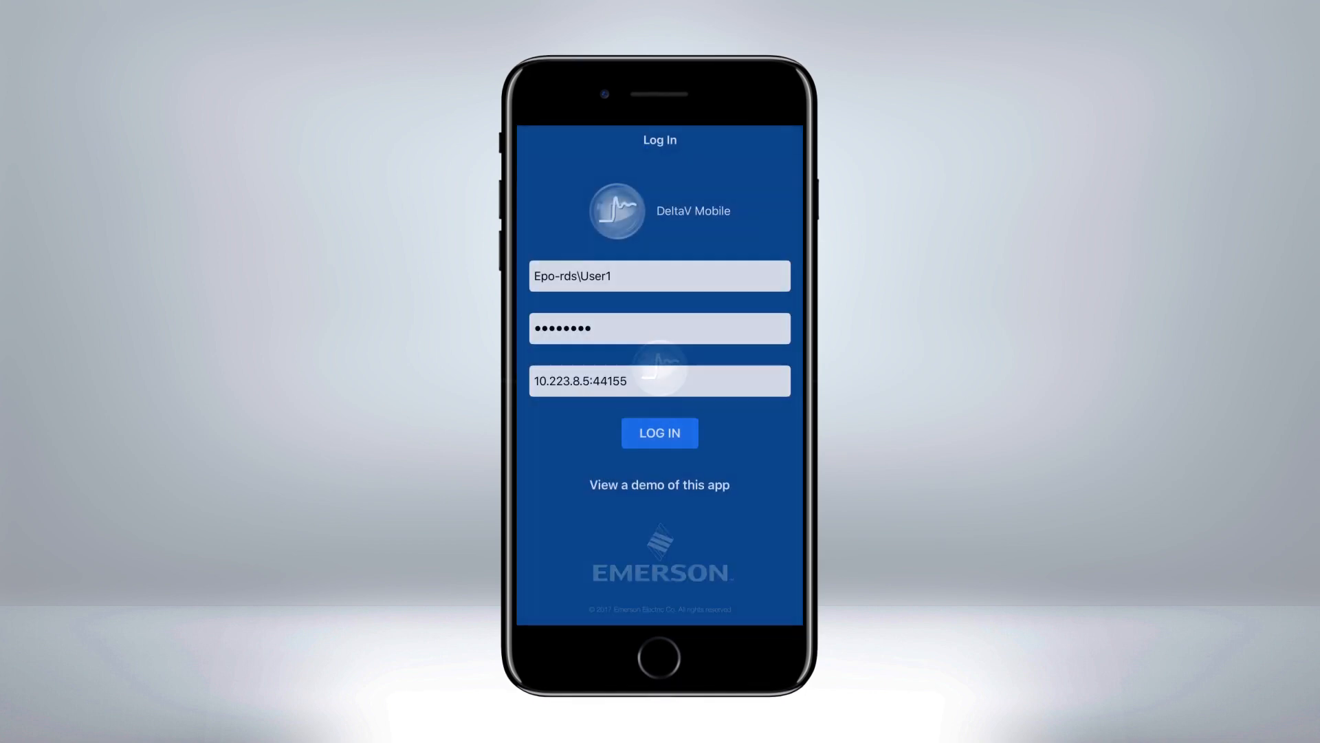
Step: Log in on the phone, view the live Sine Wave list, and return to All Lists
left_click(659, 433)
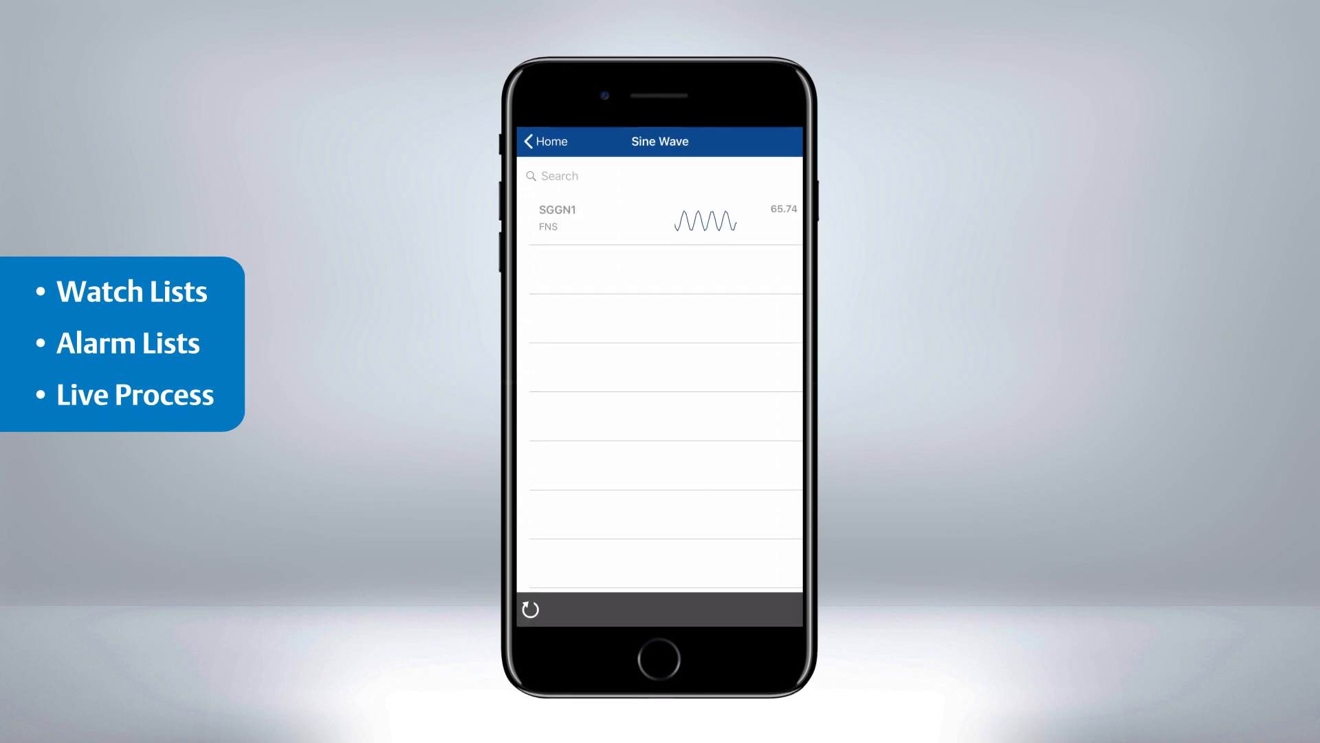
left_click(662, 217)
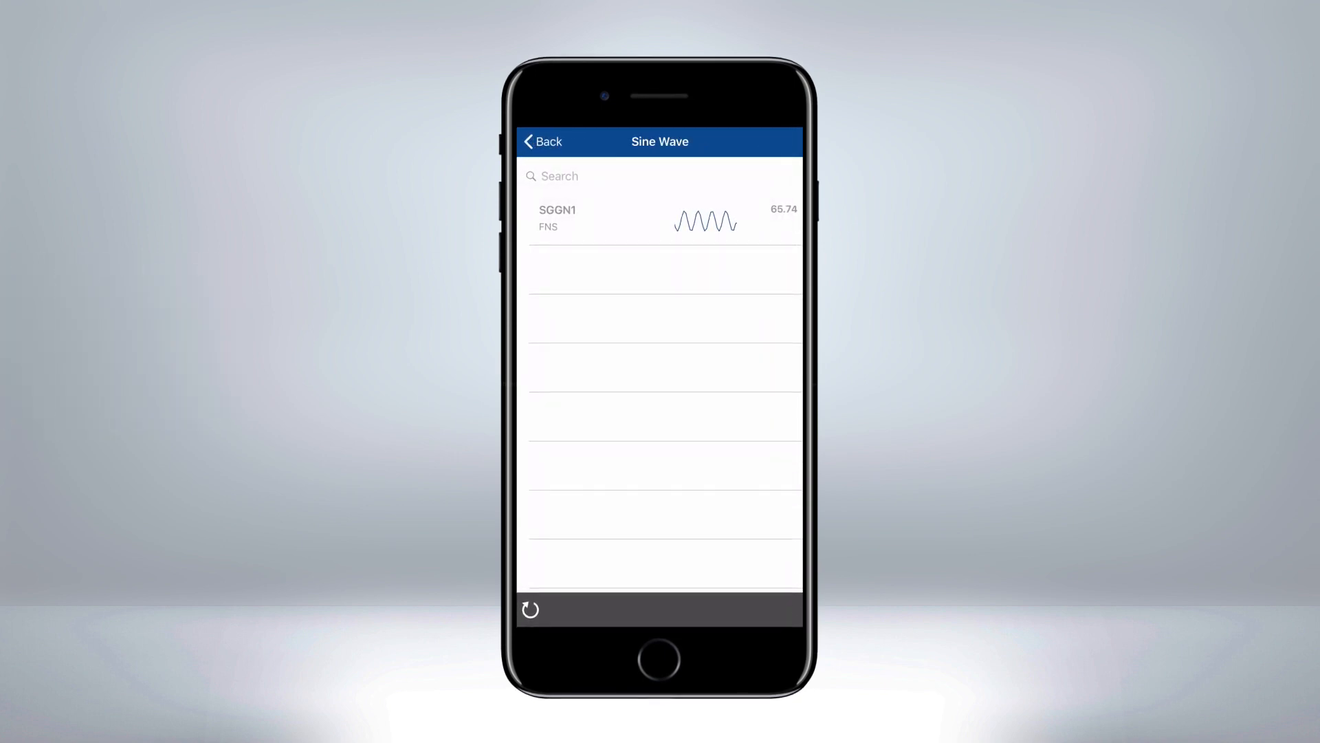
left_click(543, 141)
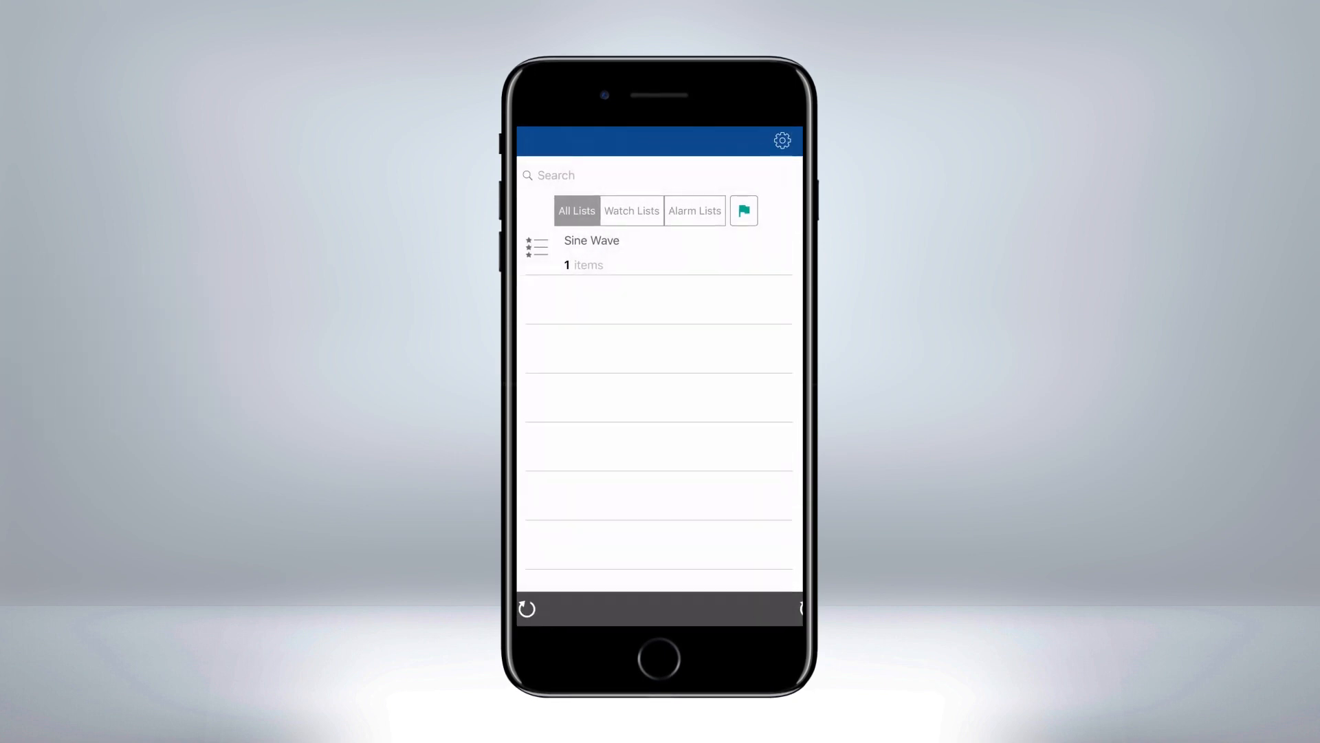